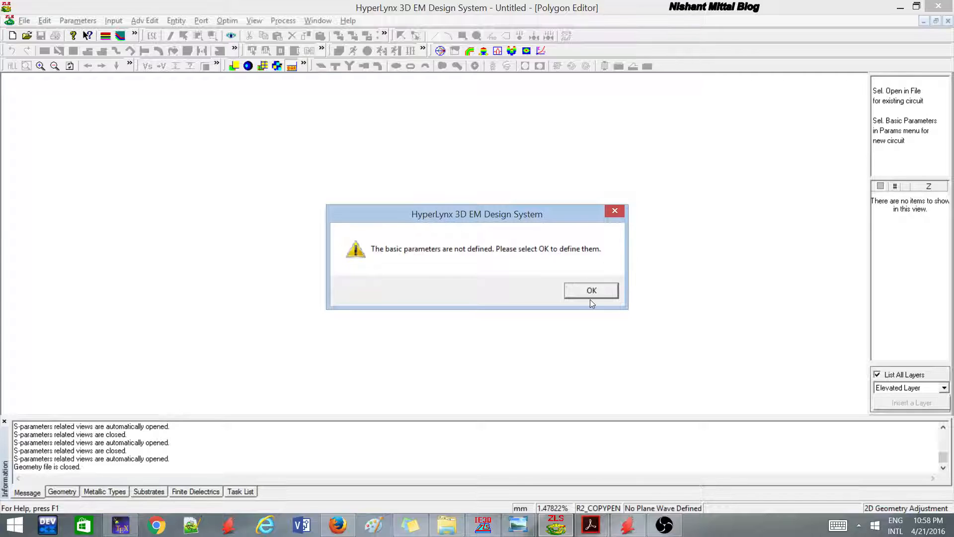
Acknowledge the undefined-parameters warning with OK.
{"action": "left_click", "coordinate": [590, 290]}
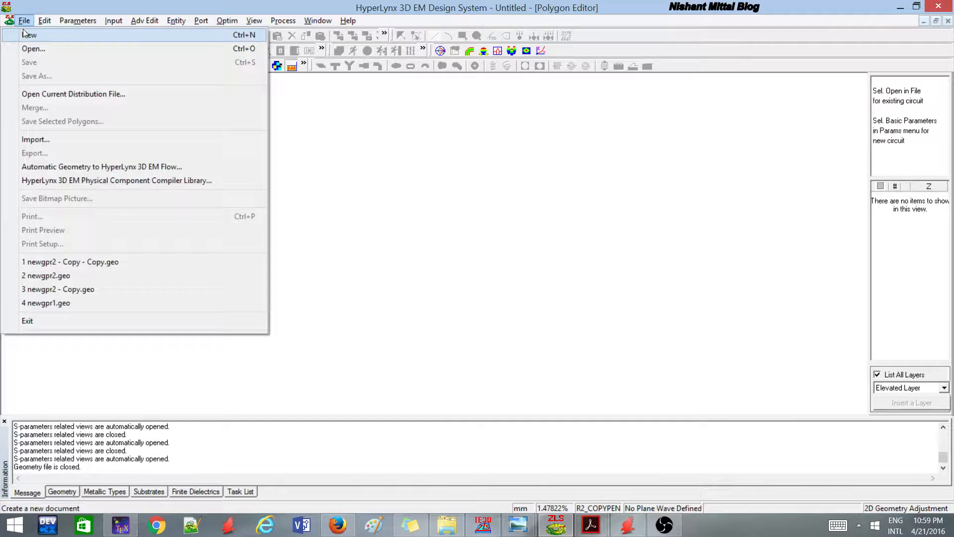
Start a new IE3D project, bringing up its Basic Parameters with the two default layers.
{"action": "left_click", "coordinate": [29, 35]}
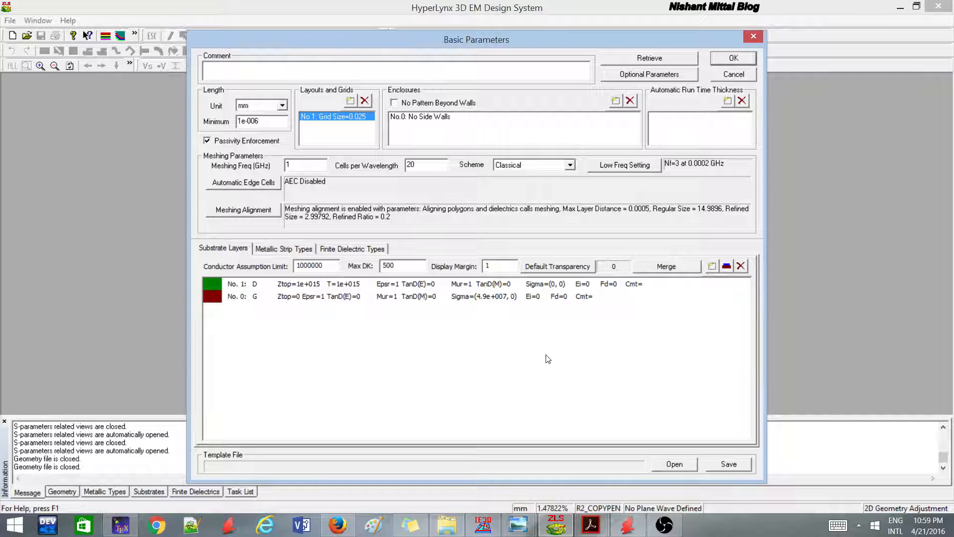
{"action": "mouse_move", "coordinate": [528, 321]}
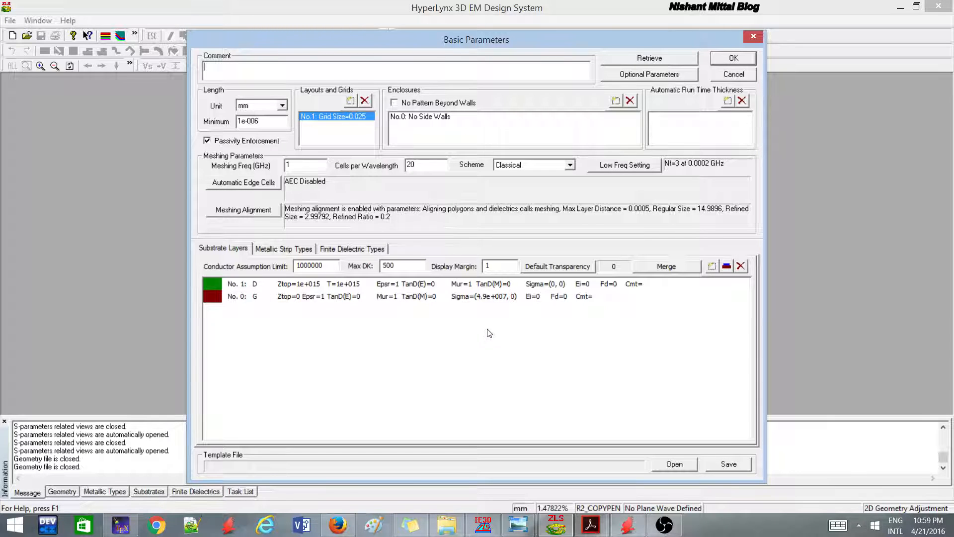
{"action": "mouse_move", "coordinate": [483, 327]}
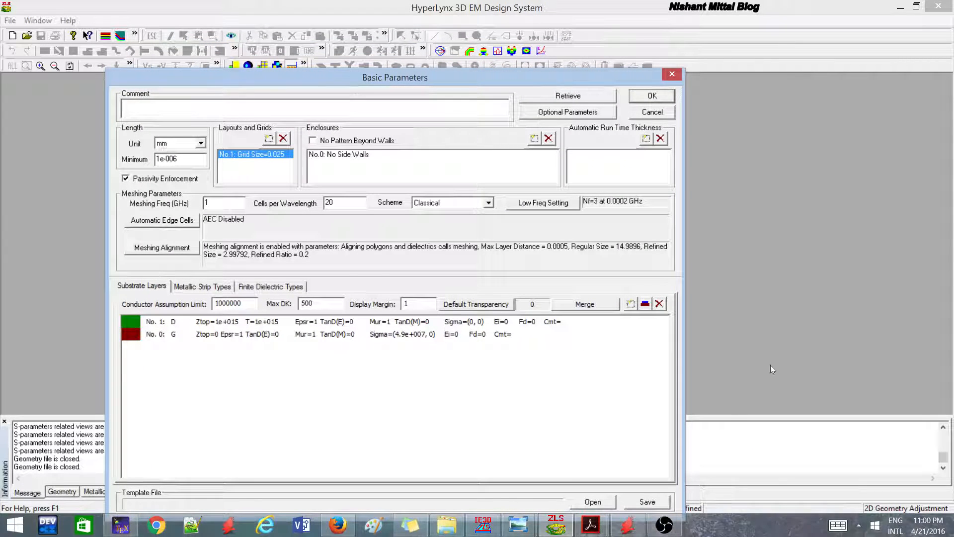
{"action": "mouse_move", "coordinate": [725, 211]}
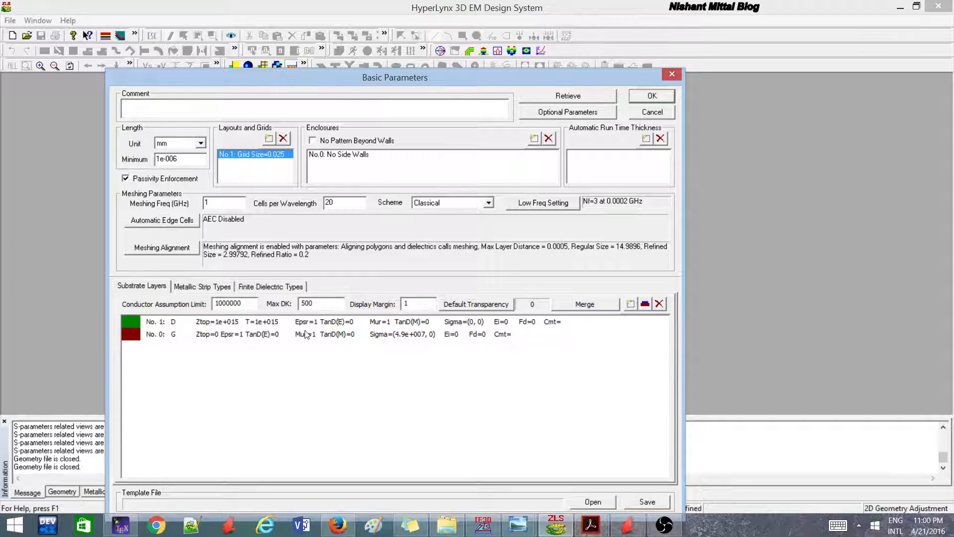
Give the No.0 ground layer a real conductivity of 490000.
{"action": "left_click", "coordinate": [304, 334]}
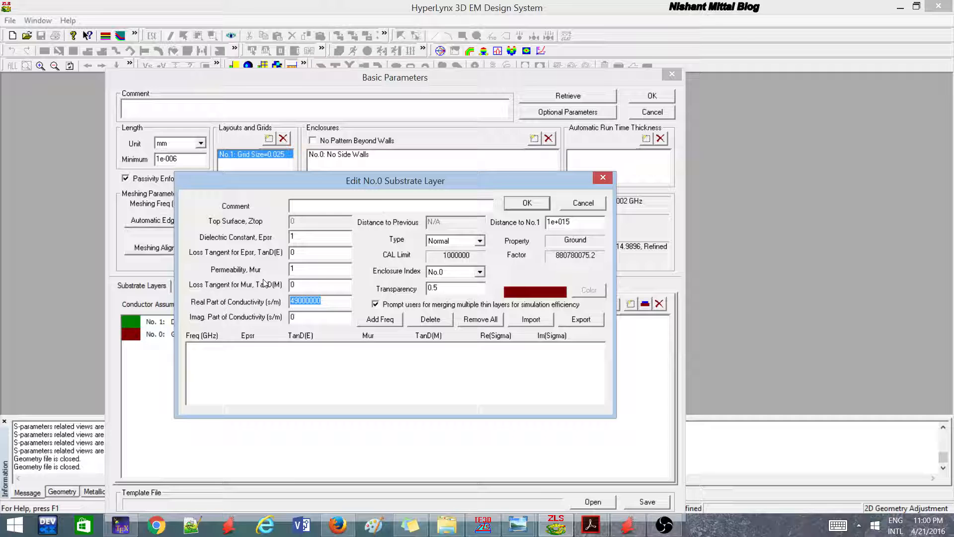
{"action": "left_click", "coordinate": [527, 203]}
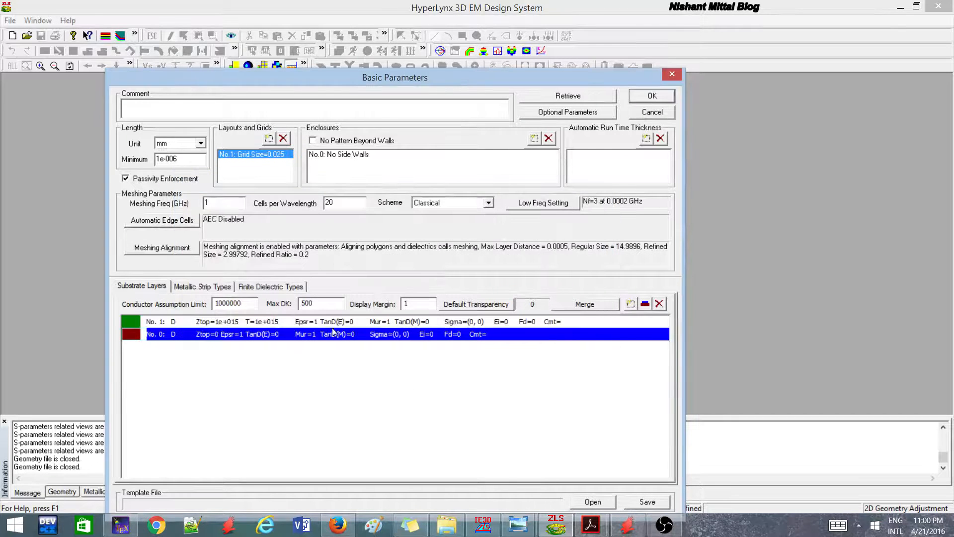
{"action": "mouse_move", "coordinate": [385, 348]}
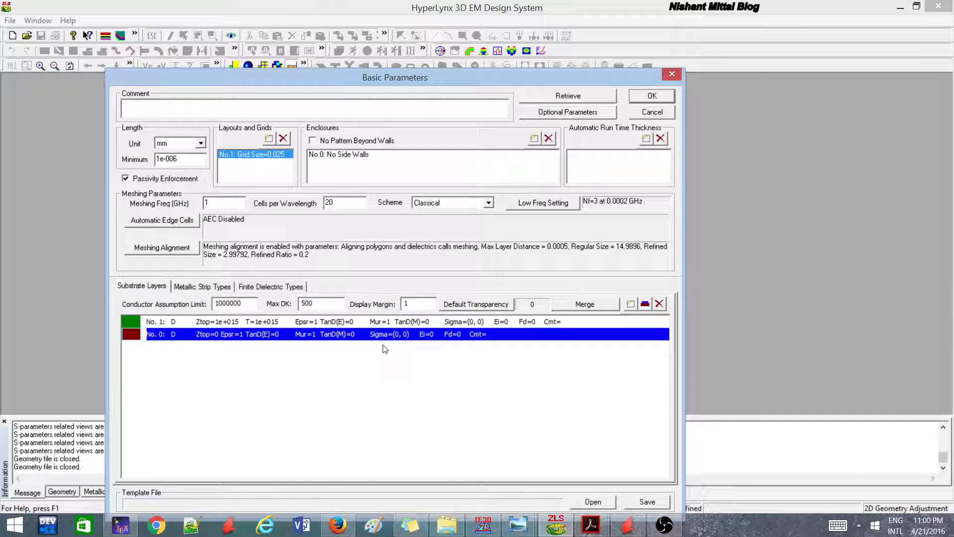
{"action": "mouse_move", "coordinate": [375, 348]}
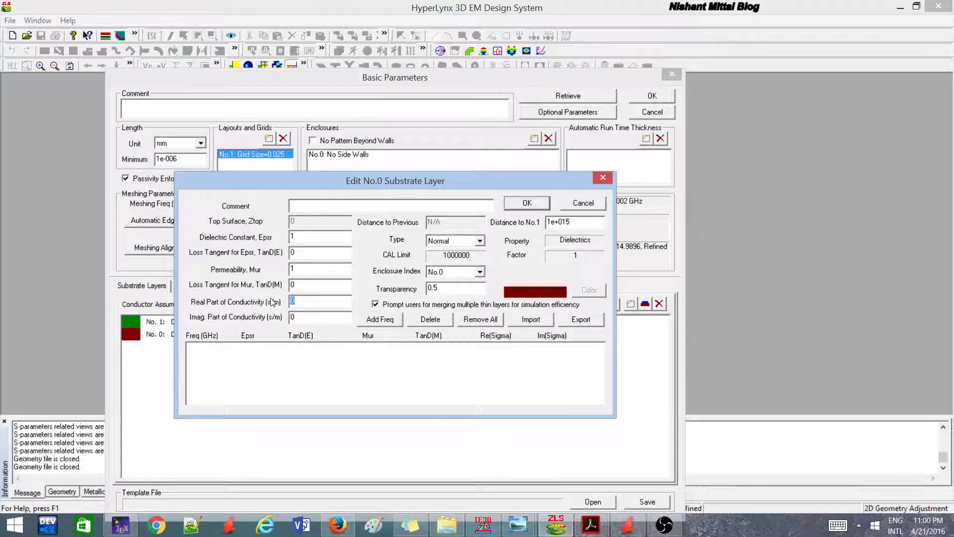
{"action": "type", "text": "490000"}
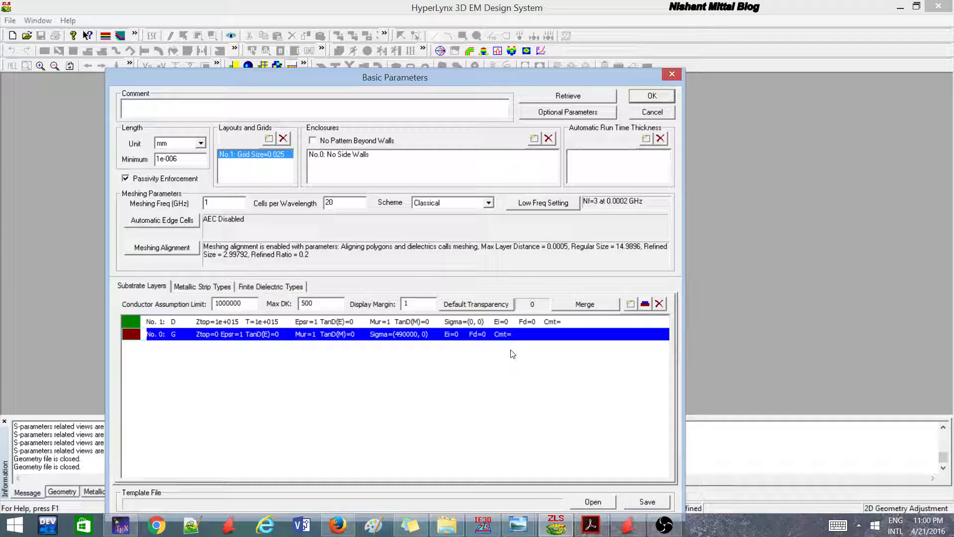
{"action": "mouse_move", "coordinate": [550, 327]}
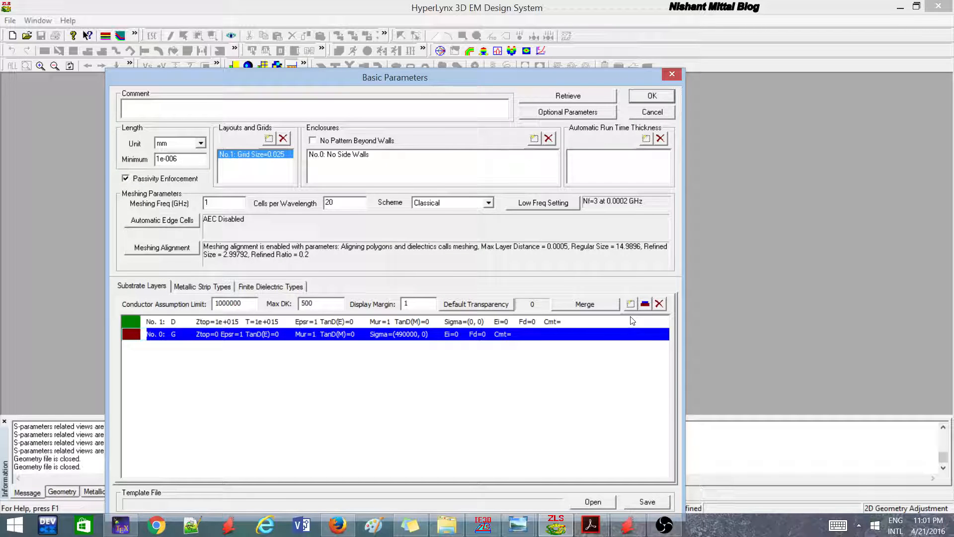
{"action": "mouse_move", "coordinate": [476, 381]}
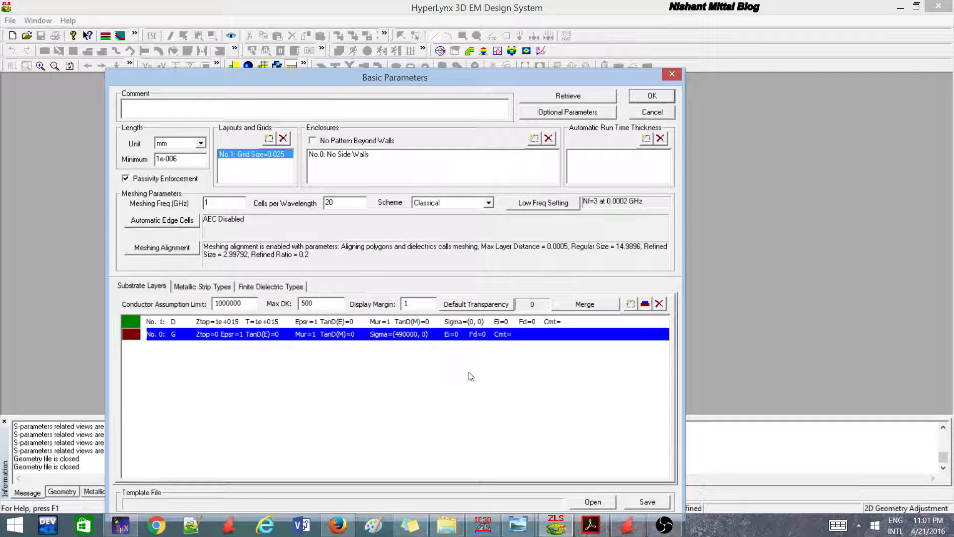
{"action": "mouse_move", "coordinate": [517, 525]}
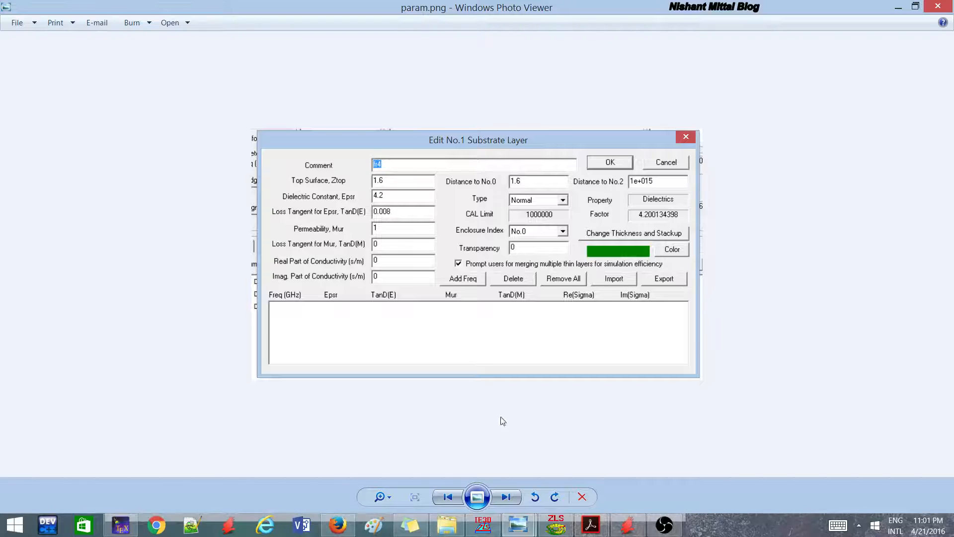
{"action": "mouse_move", "coordinate": [362, 102]}
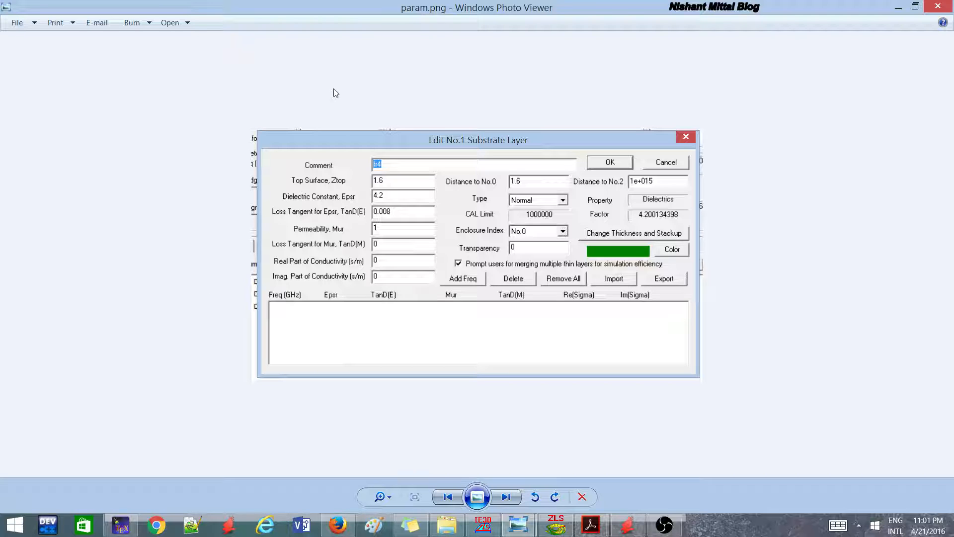
{"action": "mouse_move", "coordinate": [649, 129]}
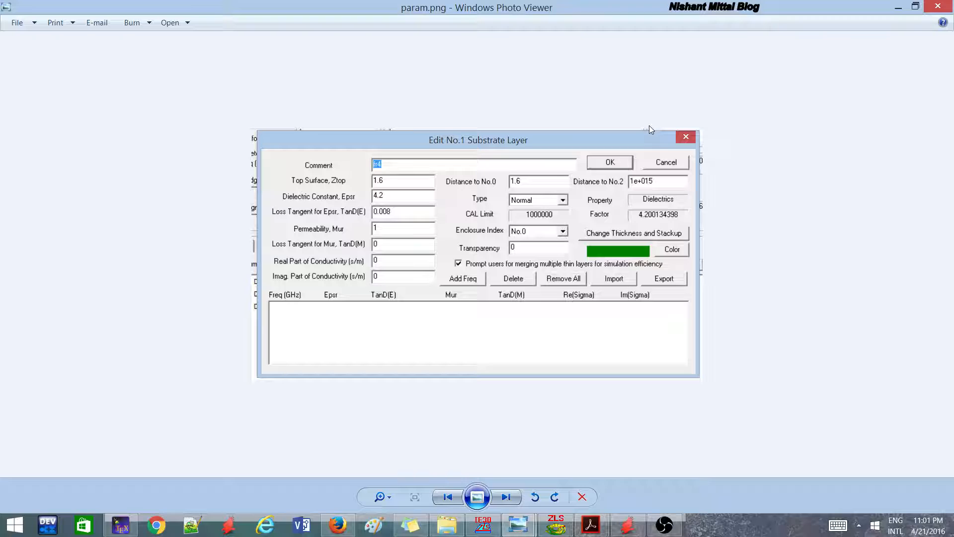
{"action": "mouse_move", "coordinate": [372, 187]}
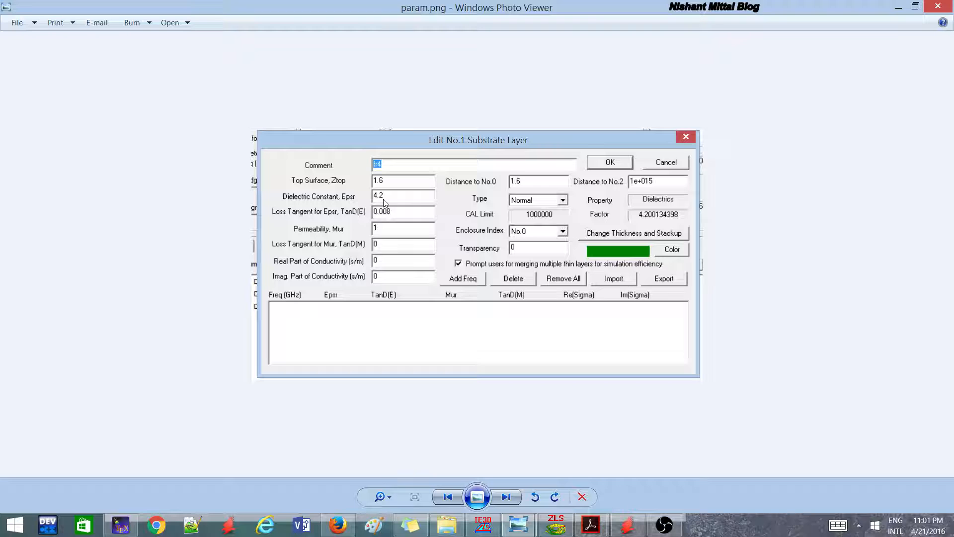
{"action": "mouse_move", "coordinate": [358, 231]}
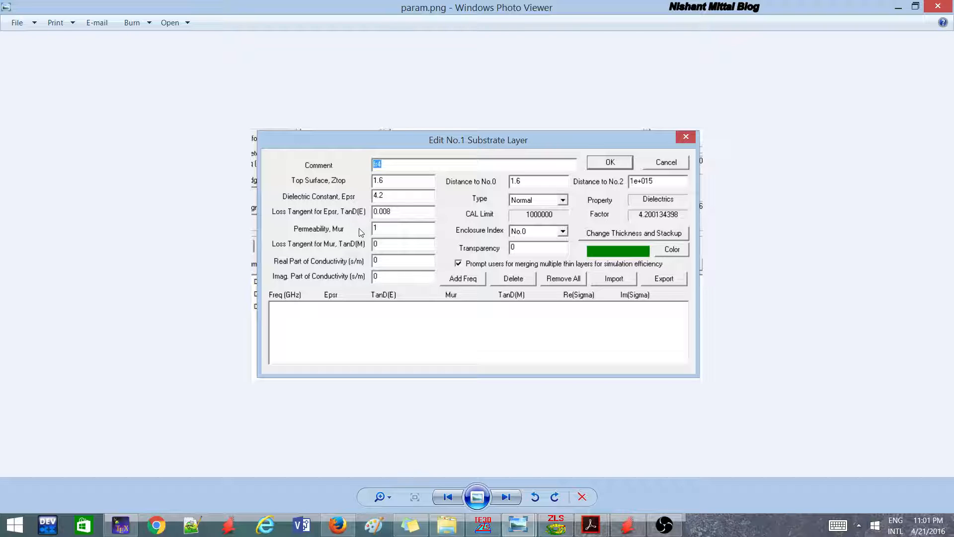
{"action": "mouse_move", "coordinate": [408, 278]}
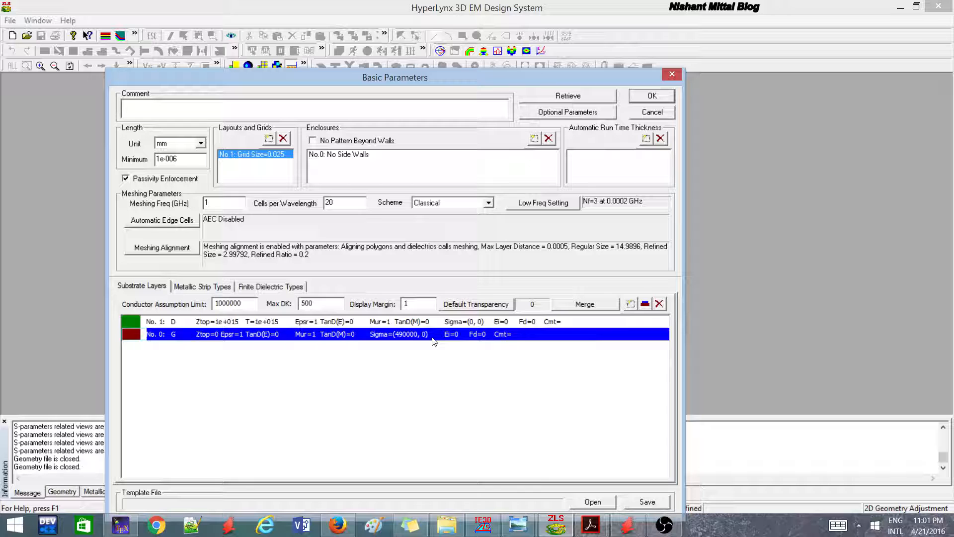
Add substrate layer 'fr4': thickness 1.6, Epsr 4.2, TanD 0.008.
{"action": "double_click", "coordinate": [243, 321]}
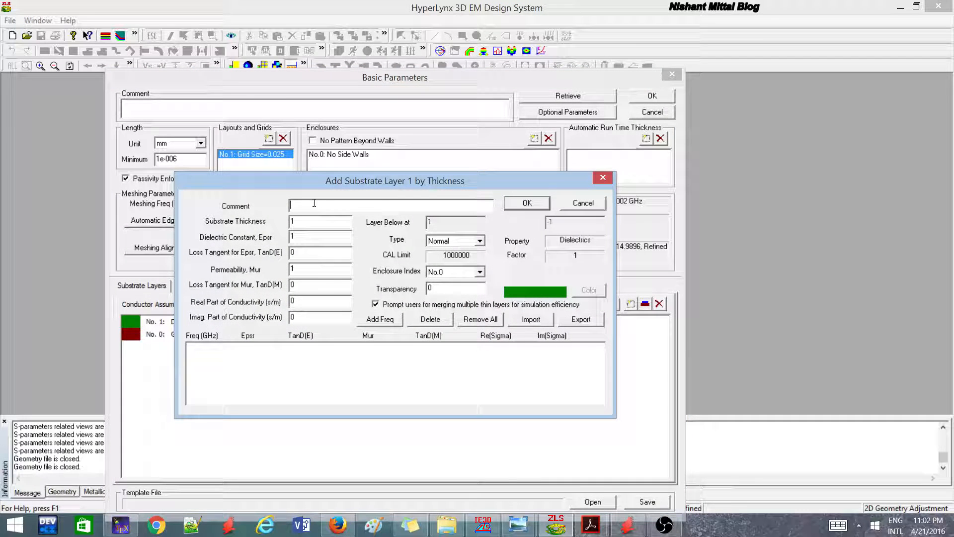
{"action": "type", "text": "fr4"}
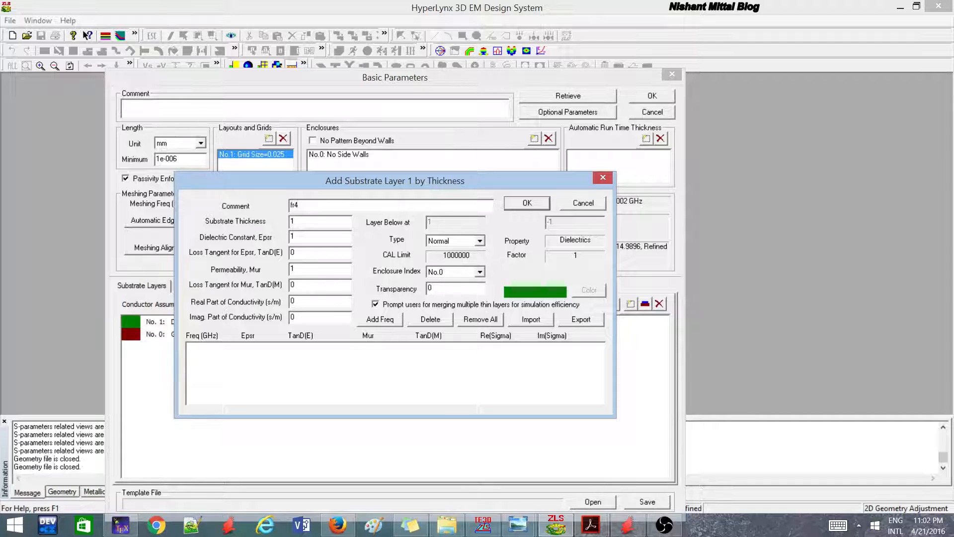
{"action": "type", "text": ".008"}
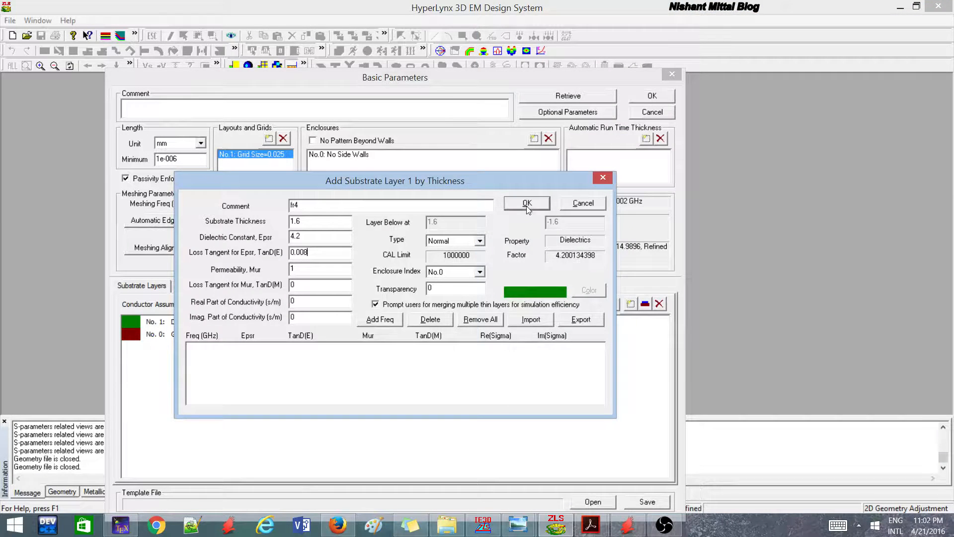
{"action": "left_click", "coordinate": [527, 203]}
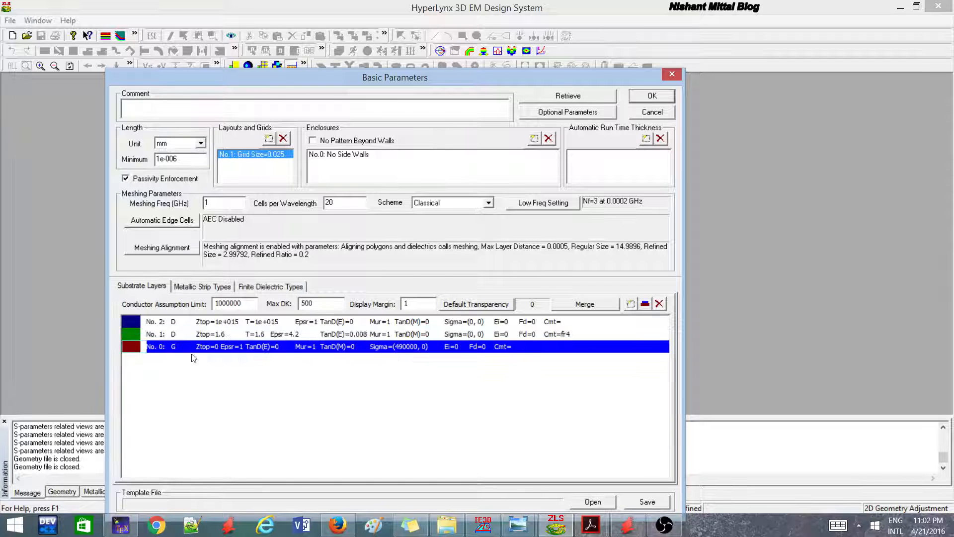
Review the top layer No.2 settings and keep them unchanged.
{"action": "left_click", "coordinate": [244, 334]}
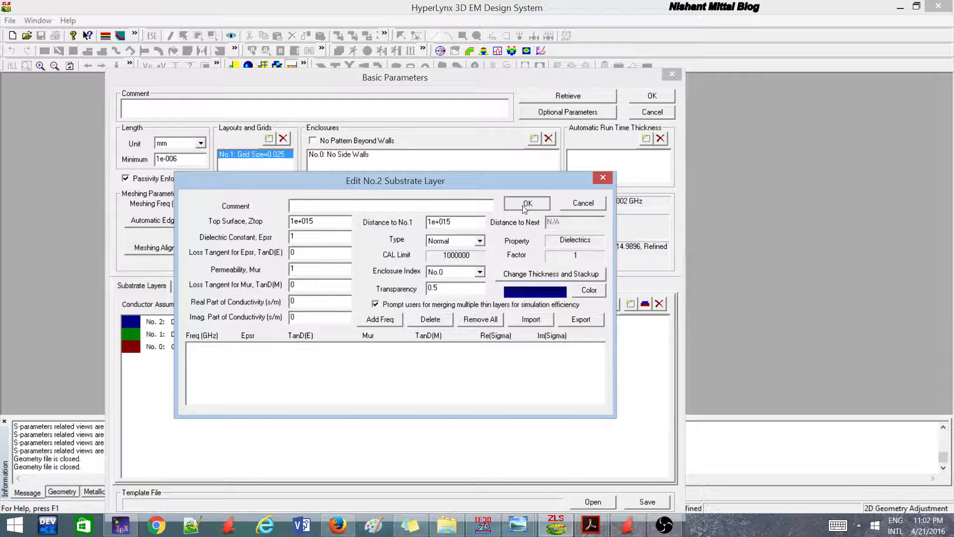
{"action": "left_click", "coordinate": [526, 203]}
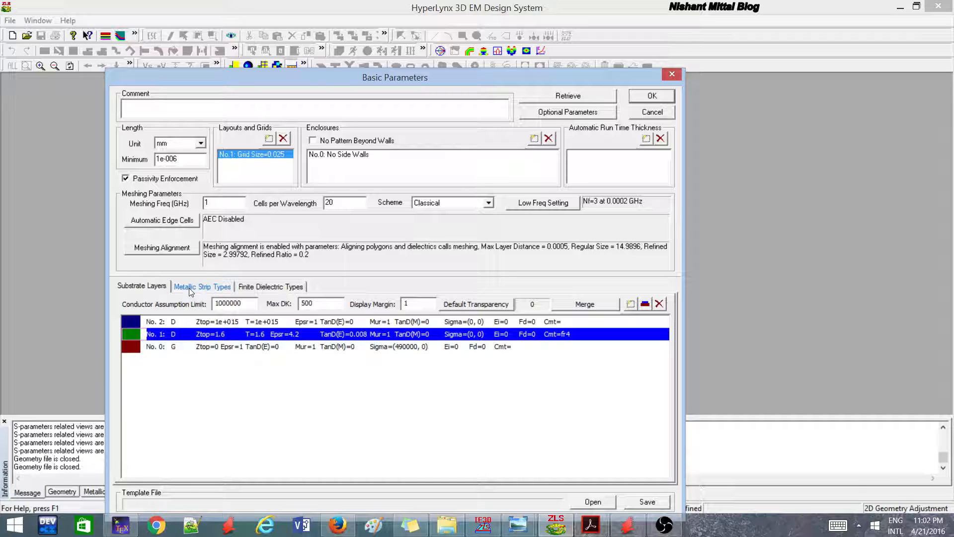
Check metallic strip type No.1 keeps thickness 0.002 mm and default conductivity.
{"action": "left_click", "coordinate": [202, 287]}
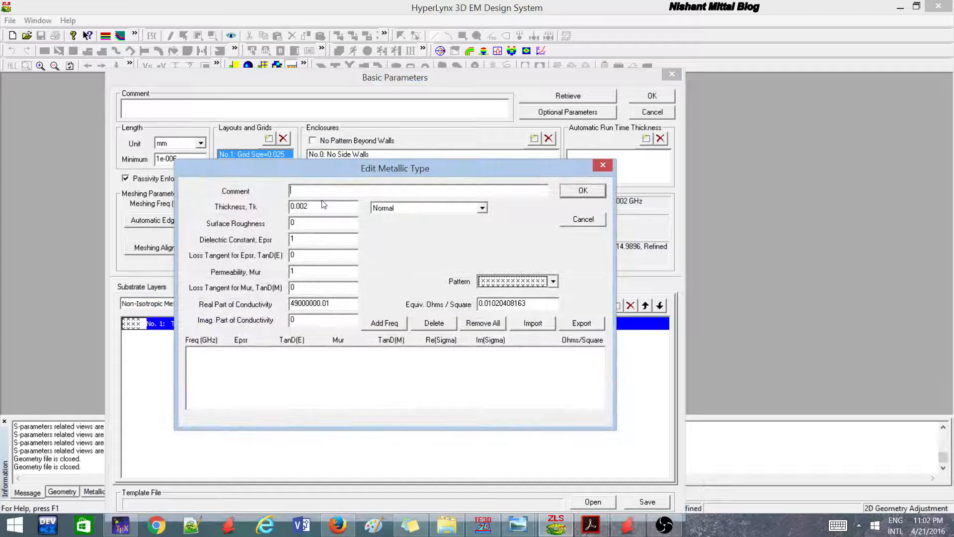
{"action": "left_click", "coordinate": [322, 255]}
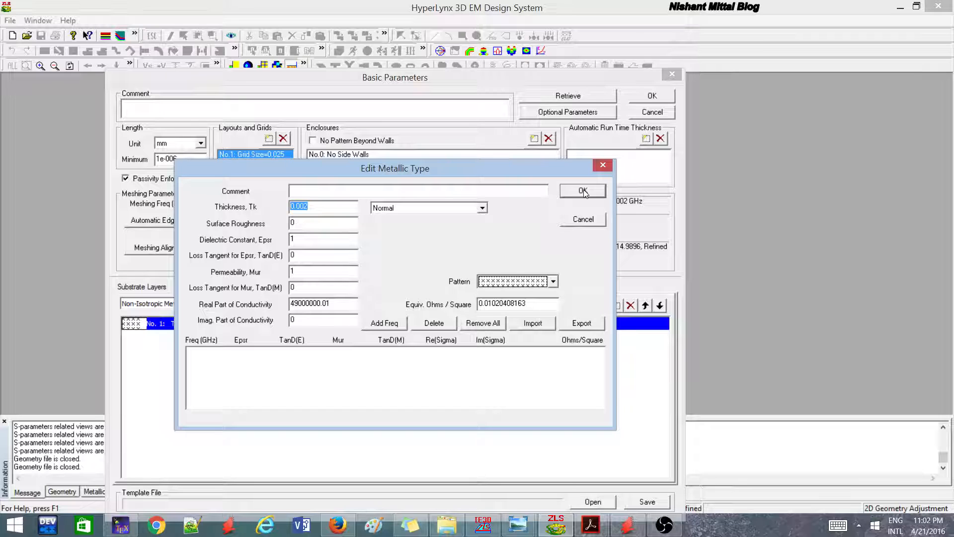
{"action": "left_click", "coordinate": [581, 191]}
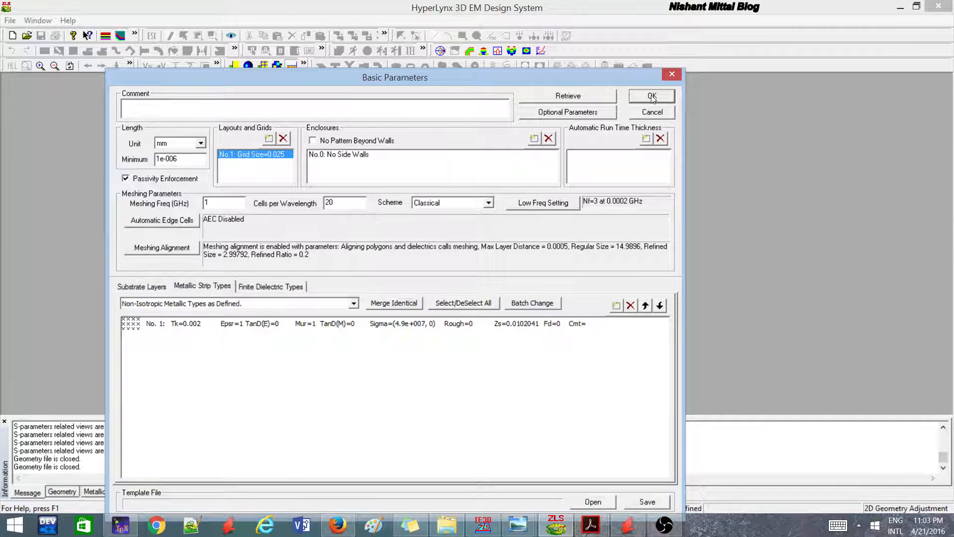
{"action": "left_click", "coordinate": [650, 95]}
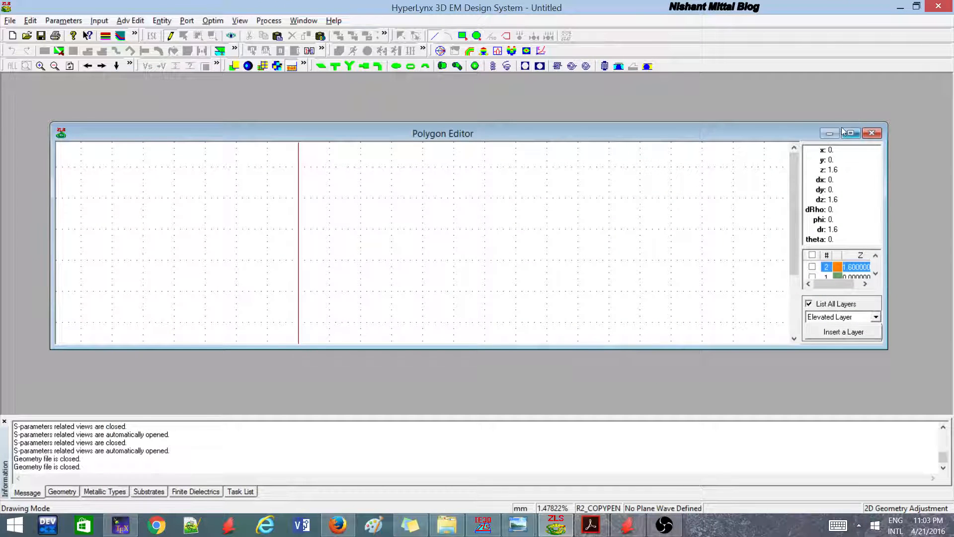
{"action": "left_click", "coordinate": [850, 132]}
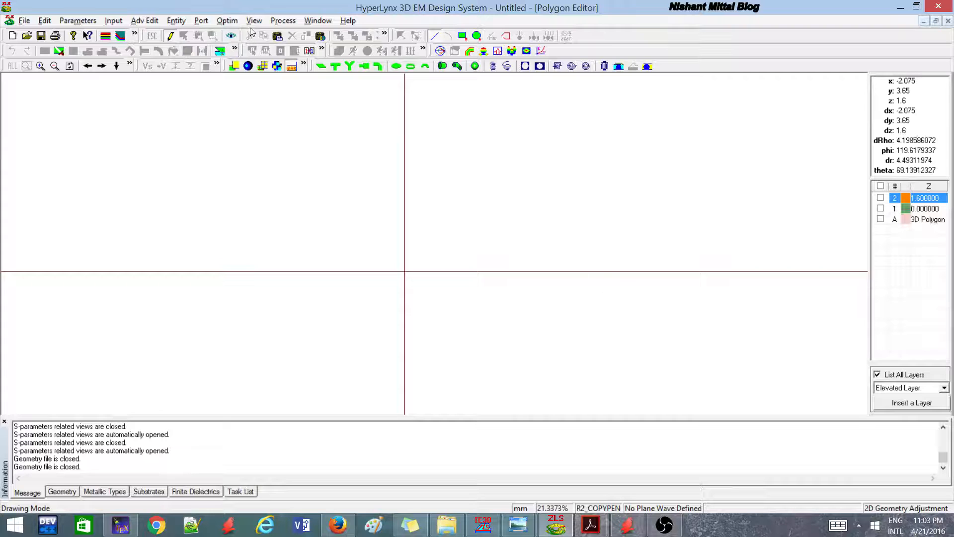
{"action": "mouse_move", "coordinate": [247, 65]}
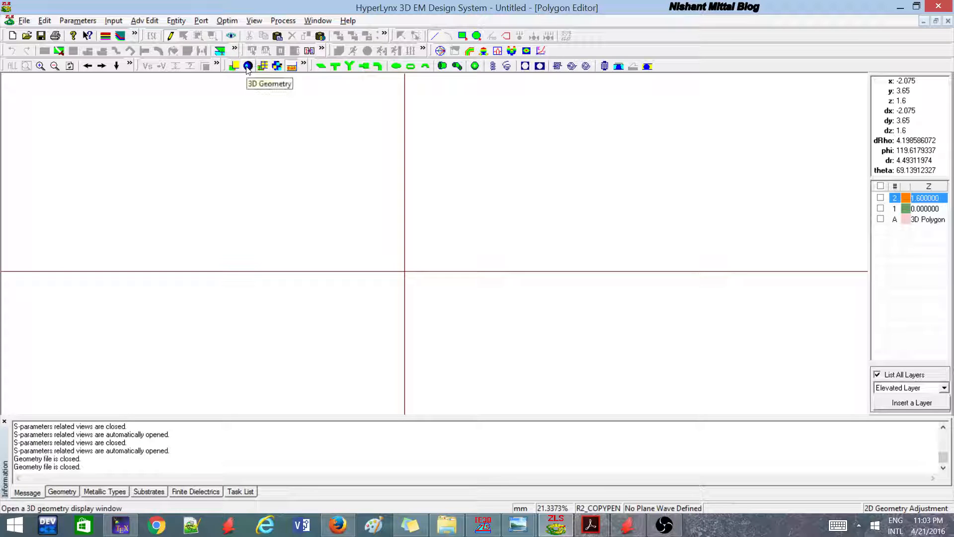
{"action": "left_click", "coordinate": [248, 65]}
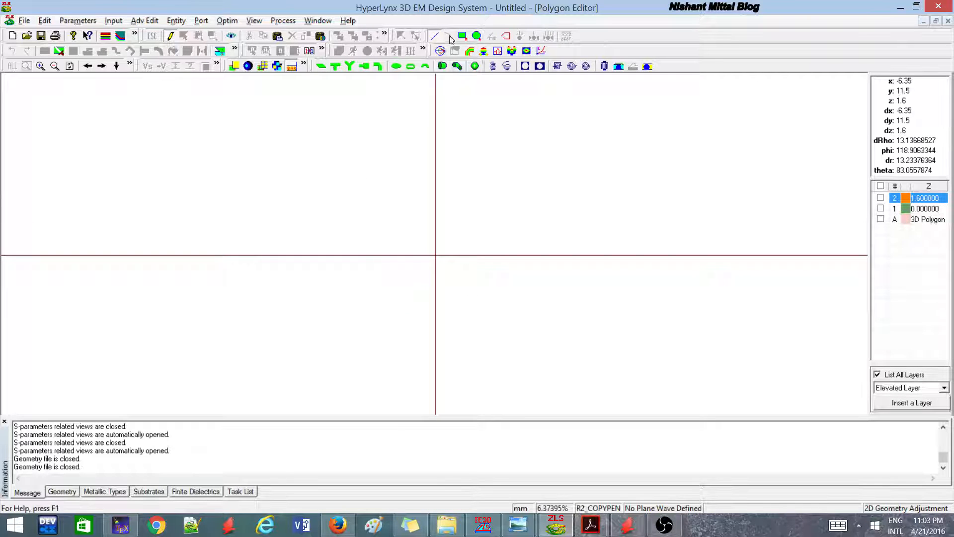
{"action": "left_click", "coordinate": [461, 36]}
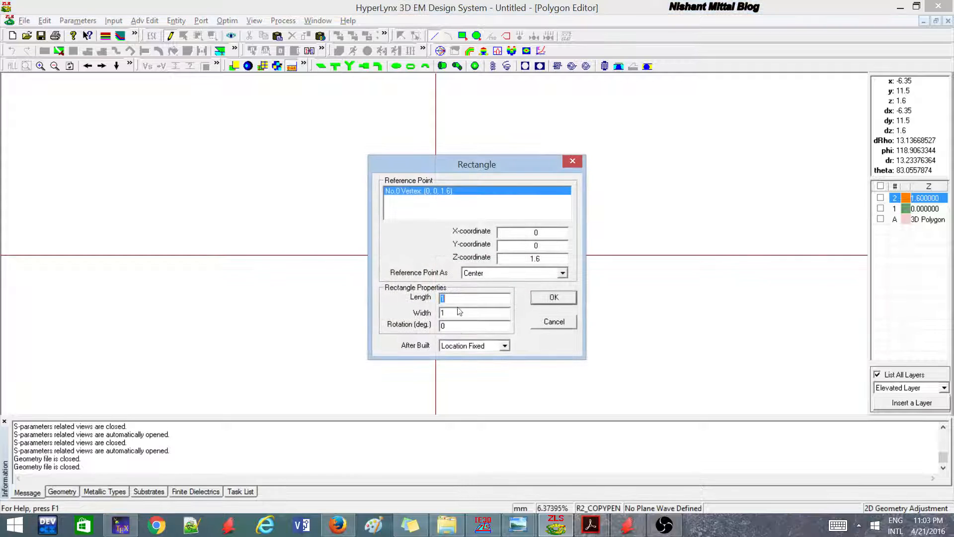
{"action": "left_click", "coordinate": [553, 321]}
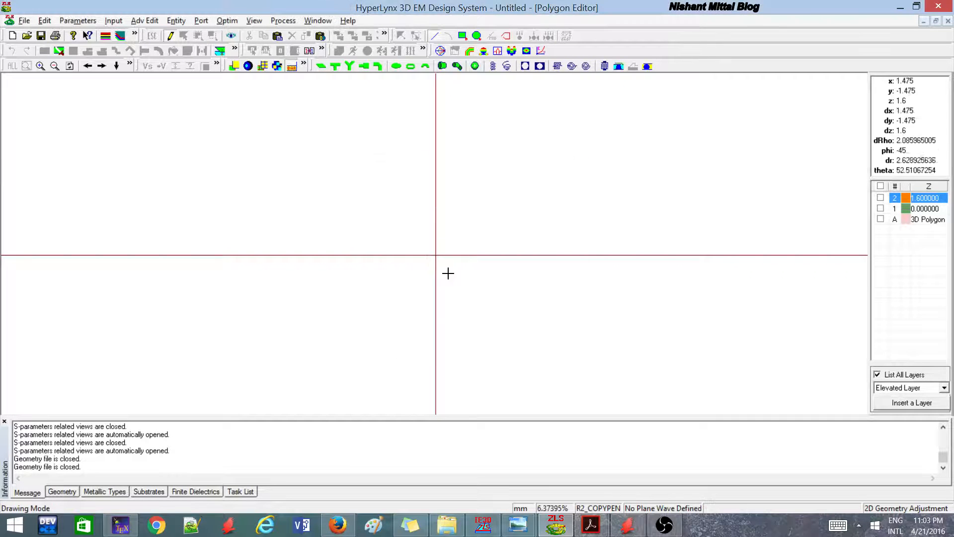
{"action": "left_click", "coordinate": [463, 36]}
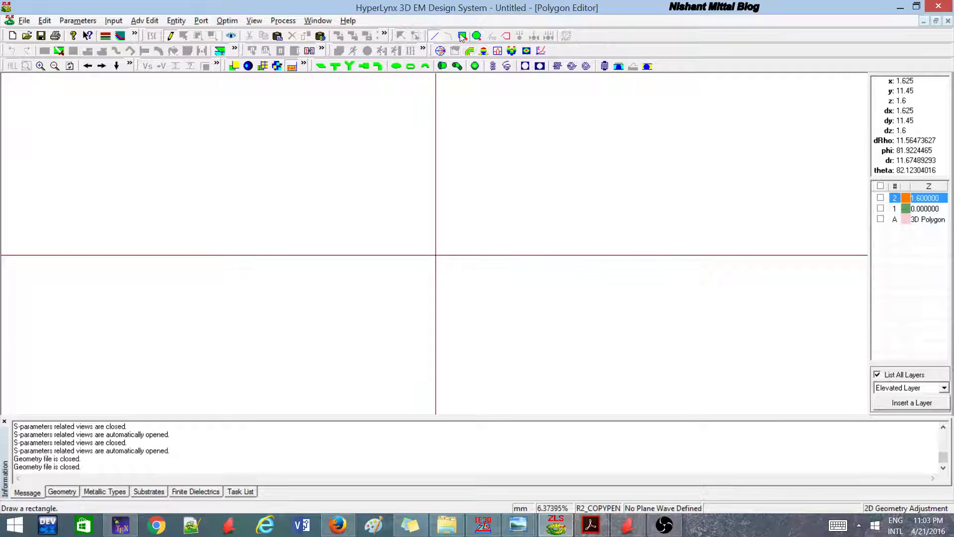
{"action": "left_click", "coordinate": [462, 36]}
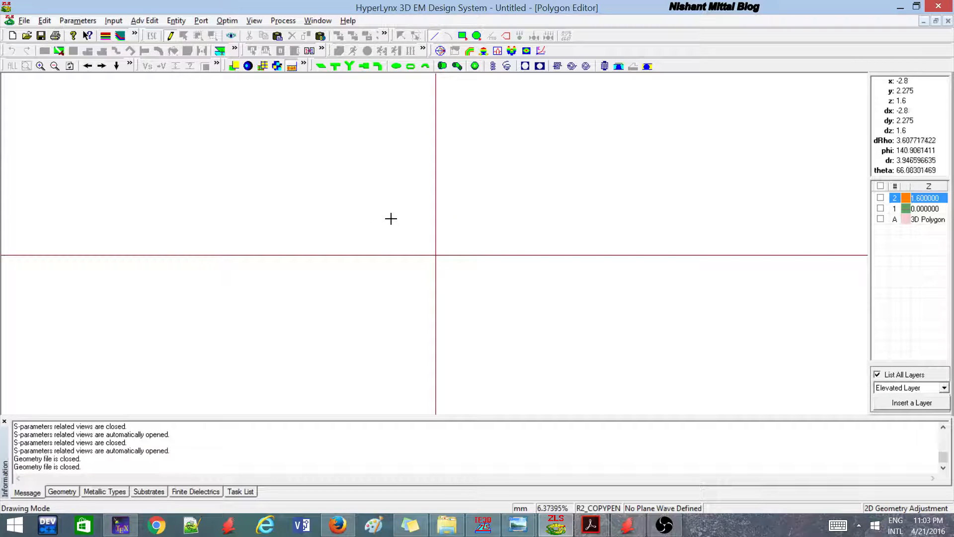
{"action": "mouse_move", "coordinate": [382, 217]}
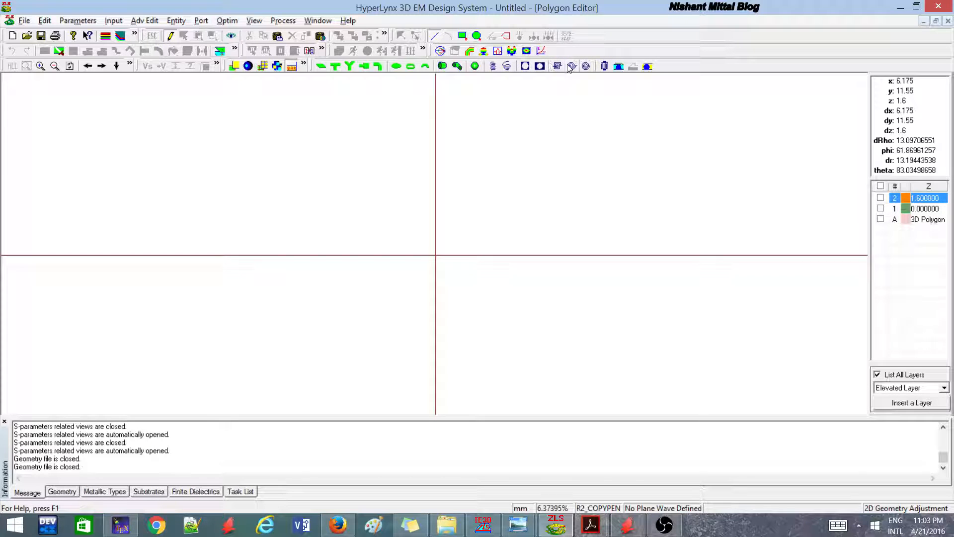
{"action": "mouse_move", "coordinate": [586, 66]}
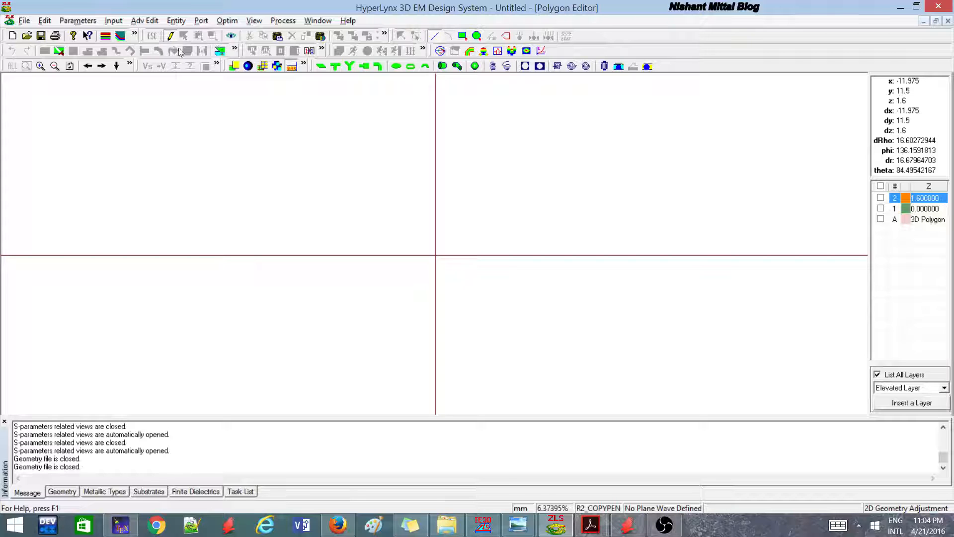
Browse the File, Edit and Parameters command lists over the empty canvas.
{"action": "left_click", "coordinate": [24, 20]}
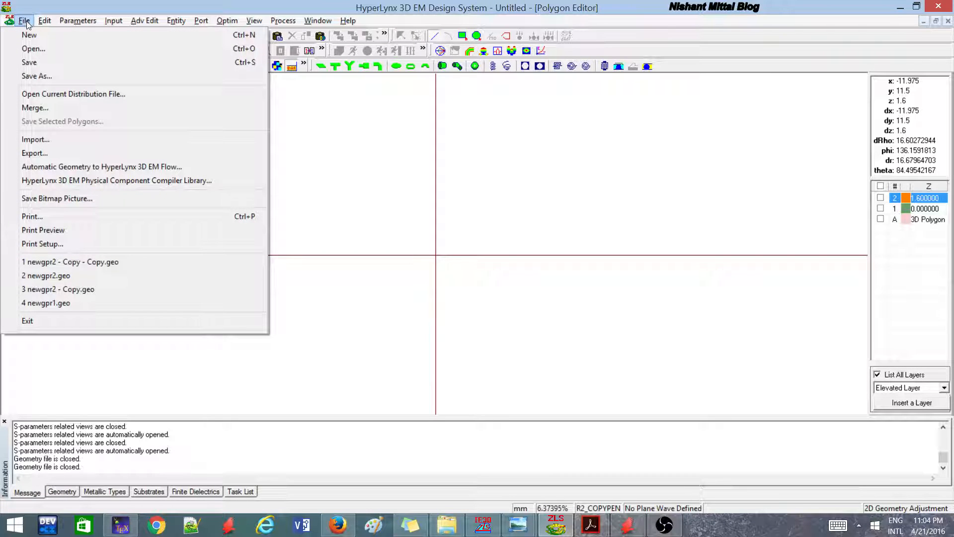
{"action": "mouse_move", "coordinate": [73, 93]}
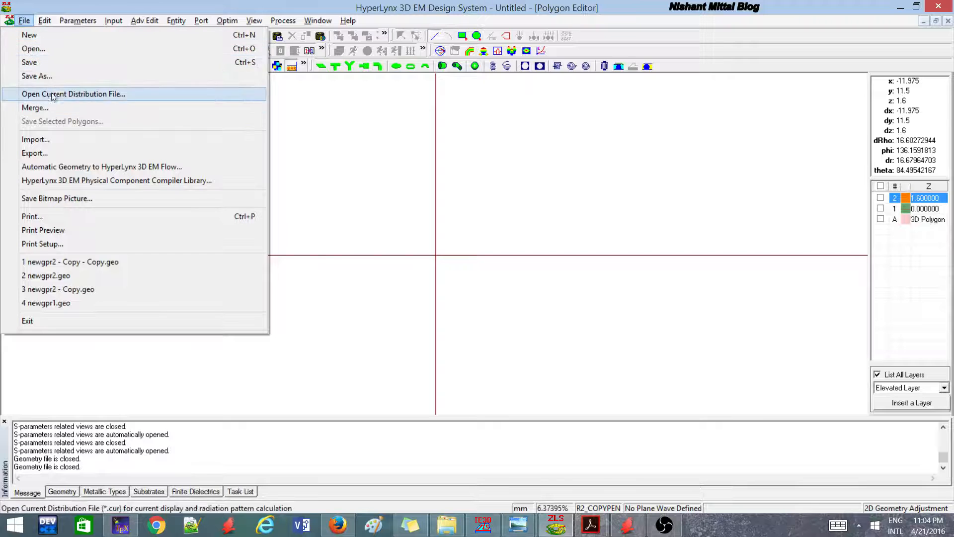
{"action": "mouse_move", "coordinate": [57, 289]}
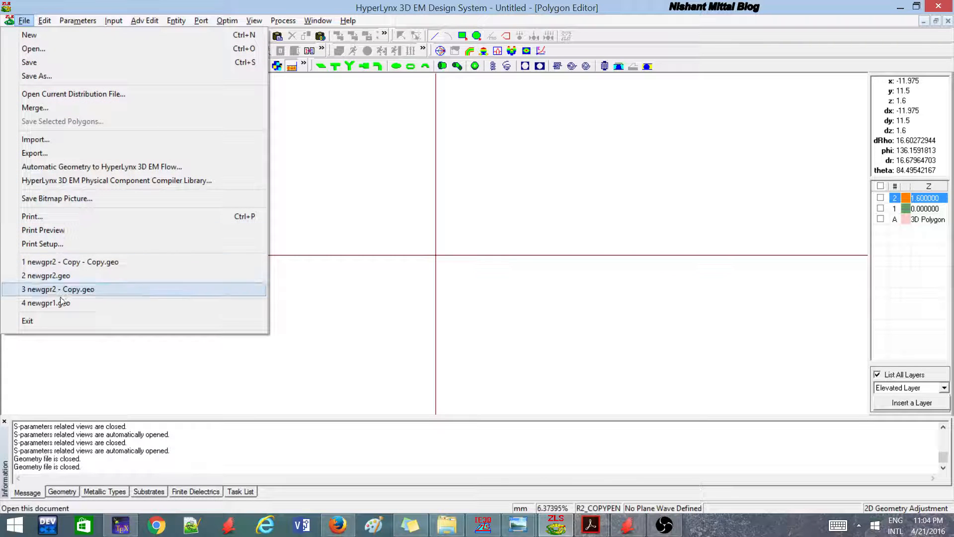
{"action": "left_click", "coordinate": [44, 20]}
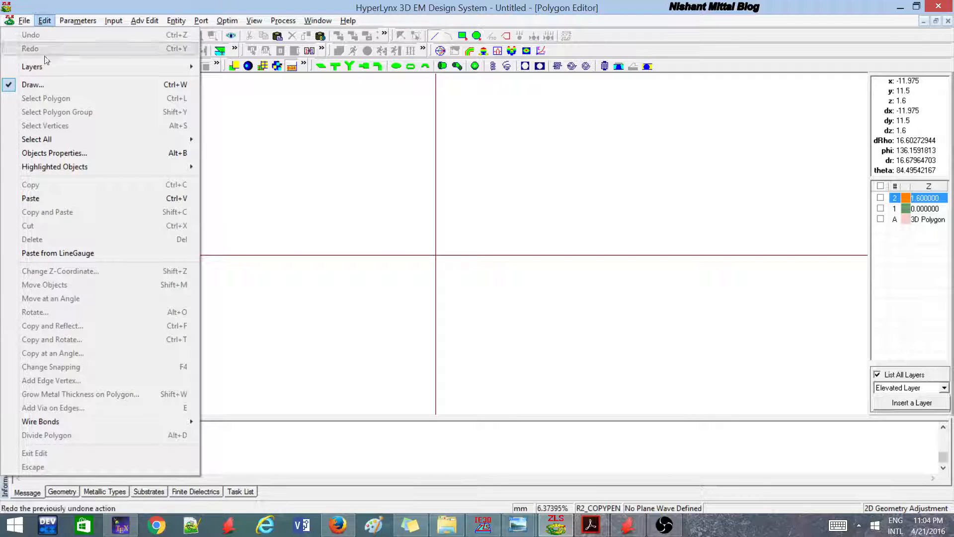
{"action": "mouse_move", "coordinate": [46, 98]}
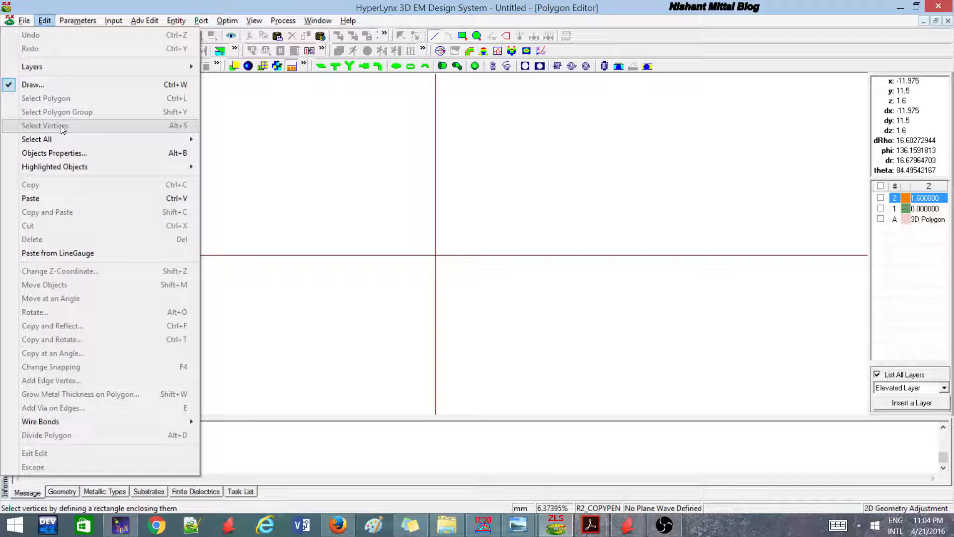
{"action": "mouse_move", "coordinate": [67, 226]}
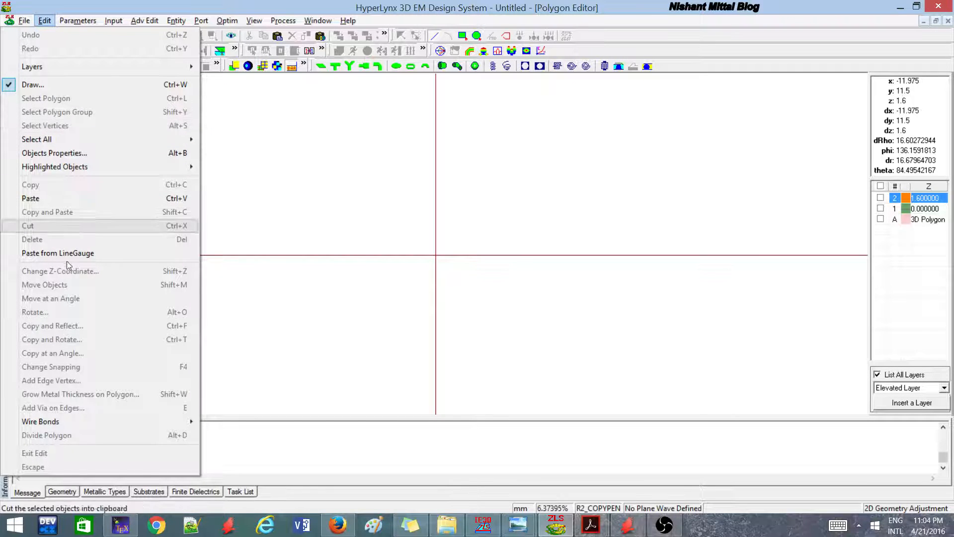
{"action": "mouse_move", "coordinate": [70, 340]}
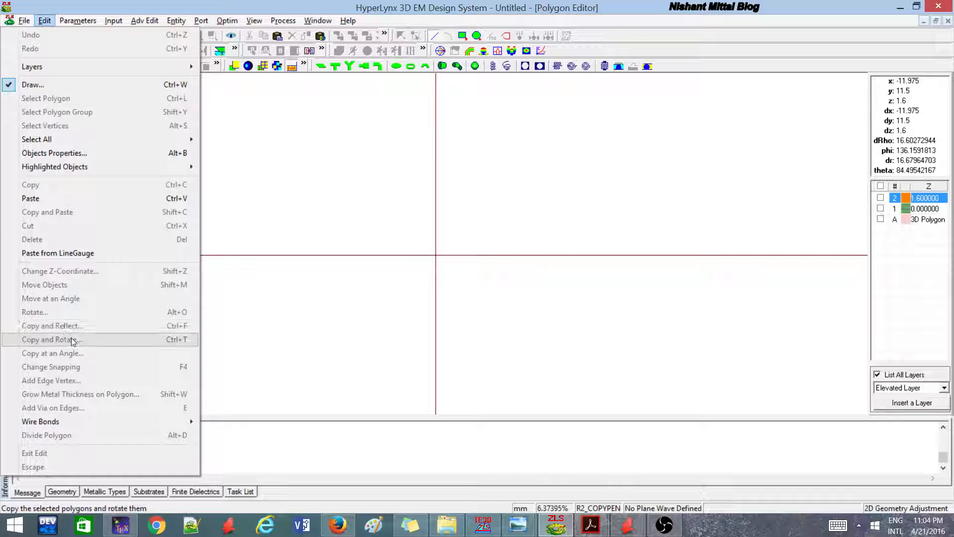
{"action": "mouse_move", "coordinate": [51, 353]}
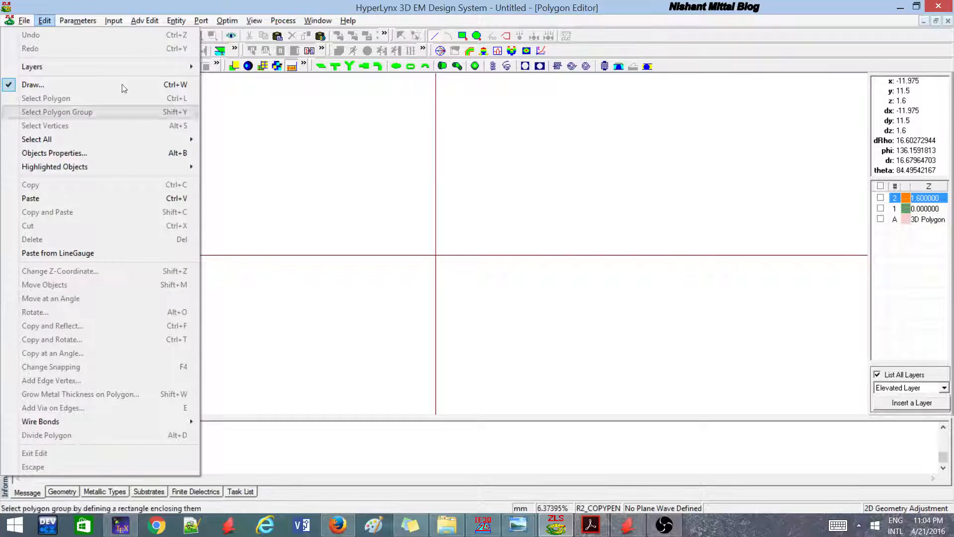
{"action": "left_click", "coordinate": [78, 20]}
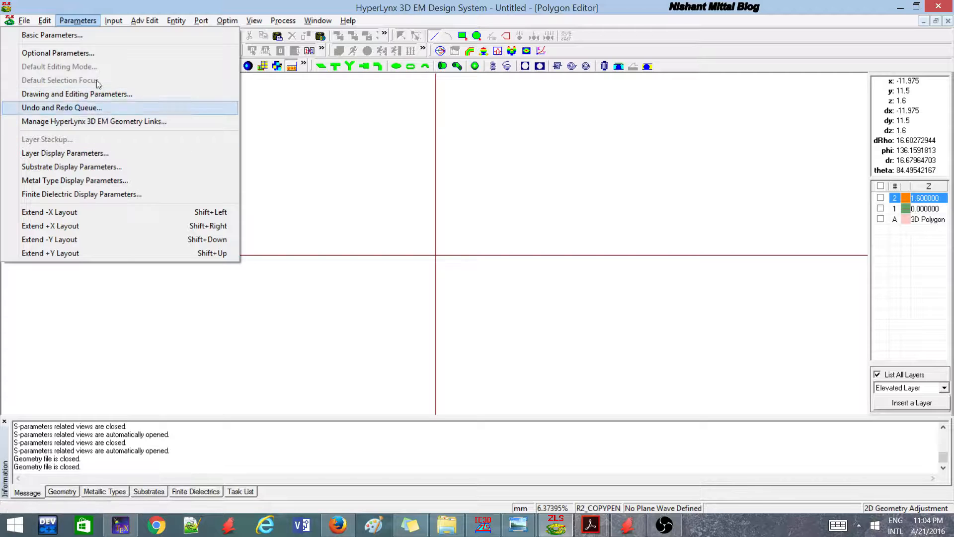
Reopen Basic Parameters to verify substrate No.1 reads Ztop 1.6, Epsr 4.2, TanD 0.008.
{"action": "left_click", "coordinate": [53, 35]}
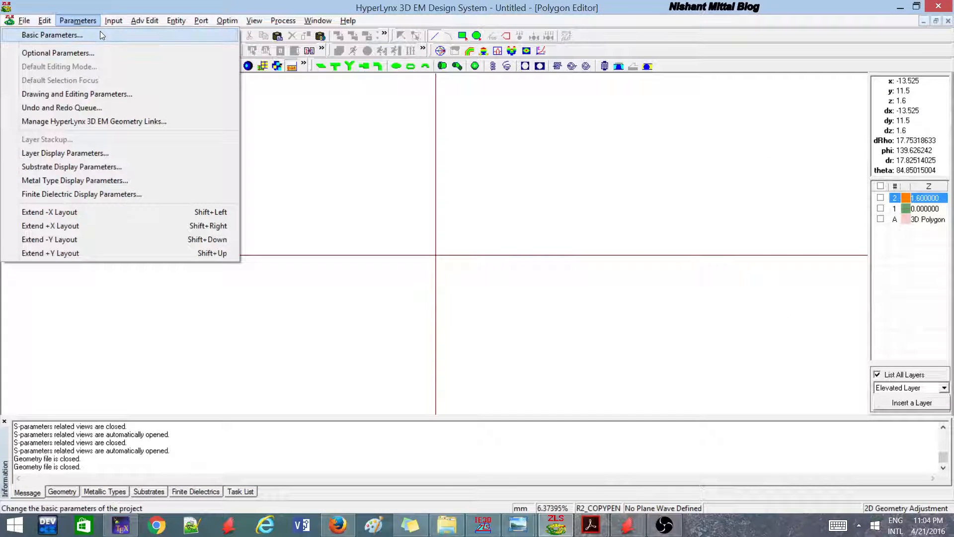
{"action": "left_click", "coordinate": [51, 35]}
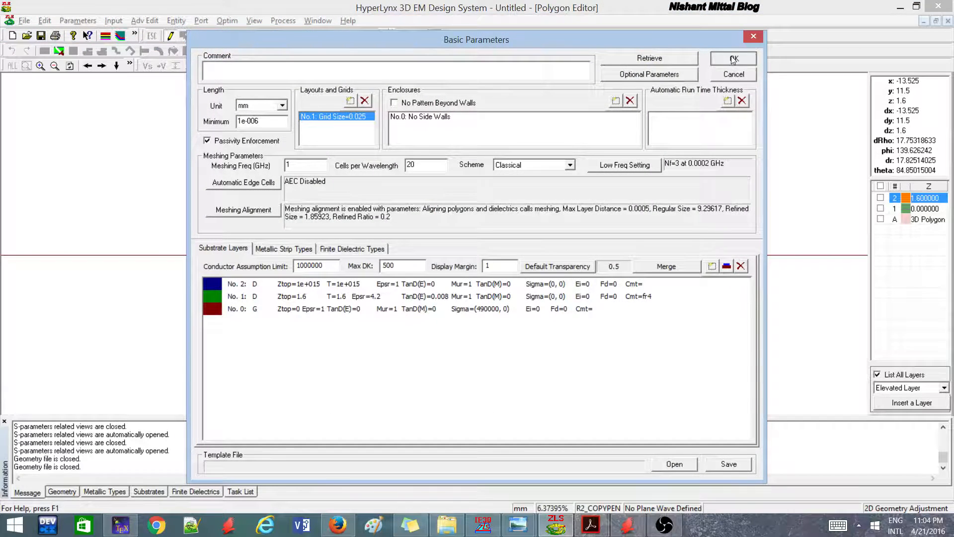
{"action": "left_click", "coordinate": [732, 58]}
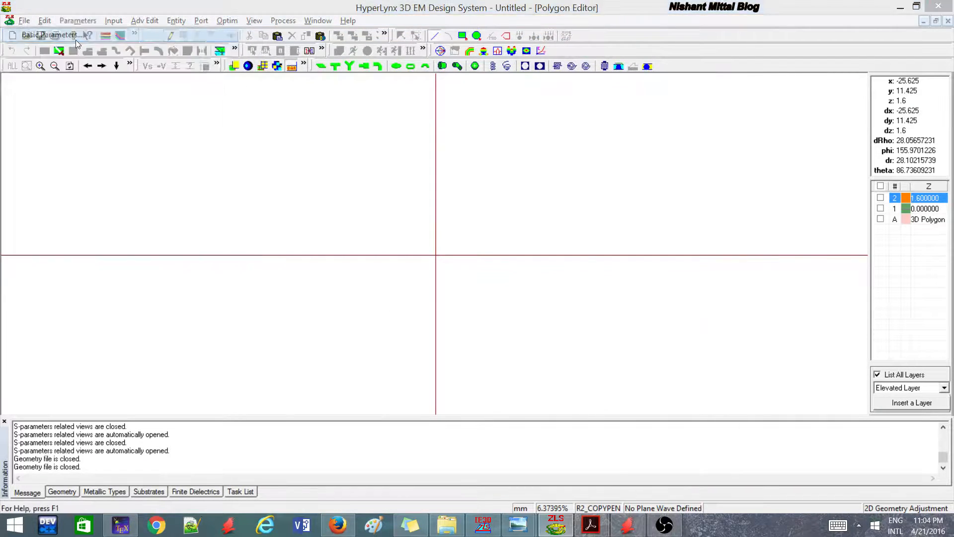
{"action": "left_click", "coordinate": [48, 35]}
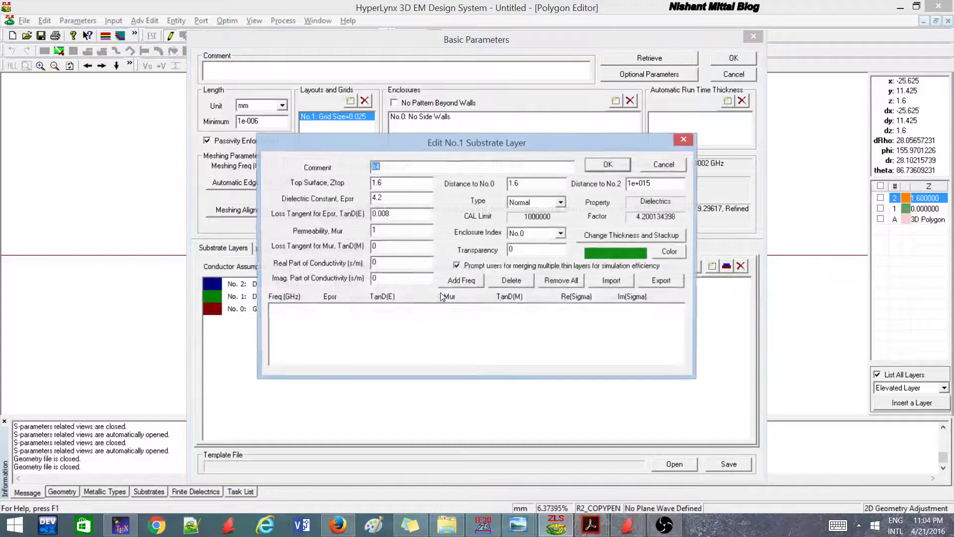
{"action": "left_click", "coordinate": [606, 164]}
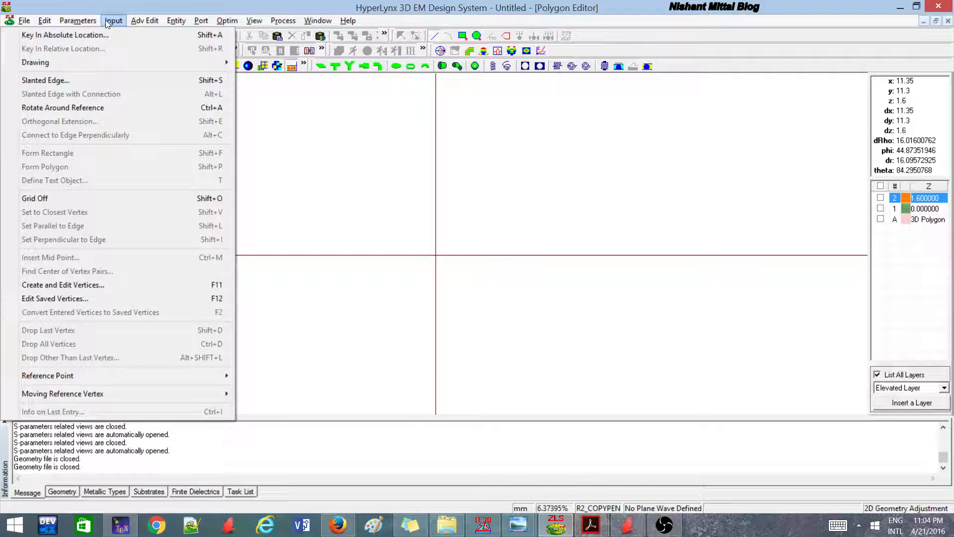
{"action": "mouse_move", "coordinate": [91, 311]}
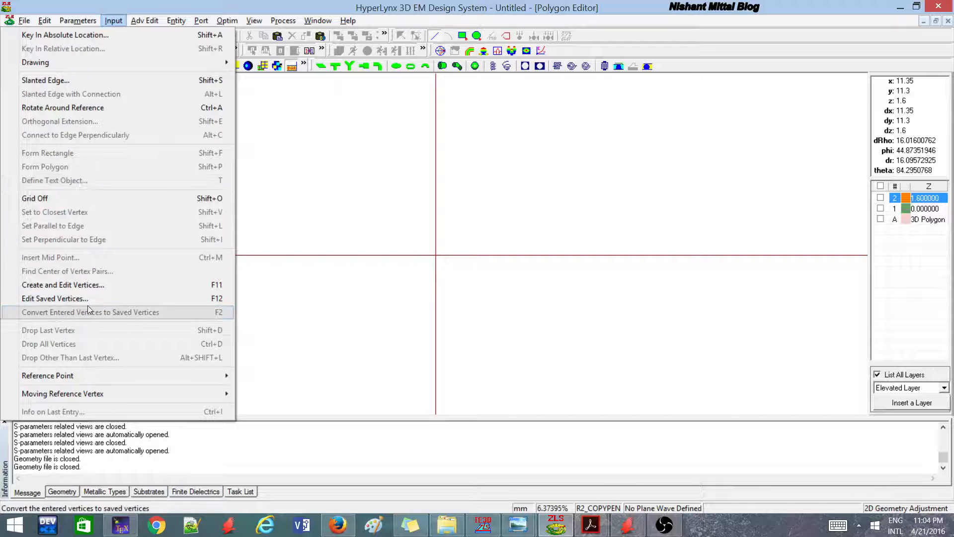
{"action": "mouse_move", "coordinate": [60, 121]}
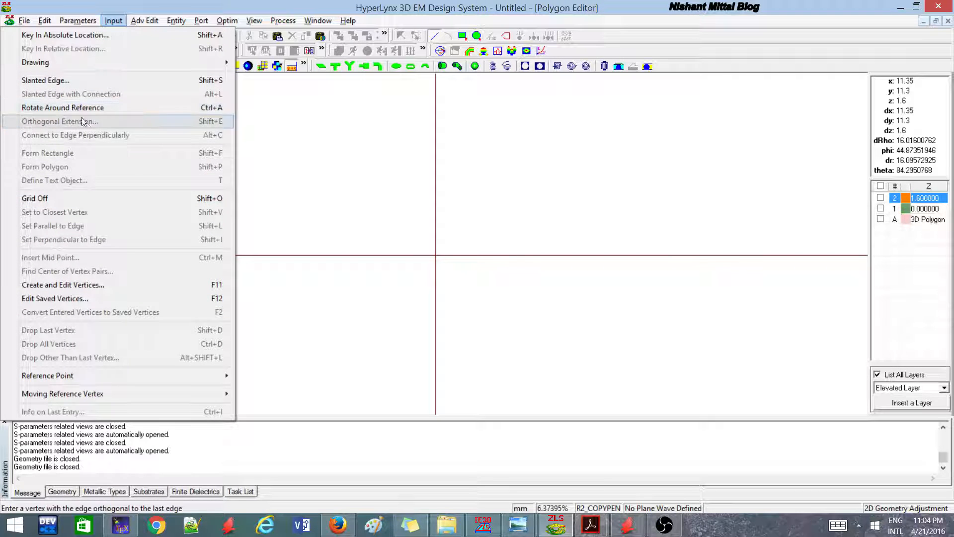
{"action": "mouse_move", "coordinate": [112, 134]}
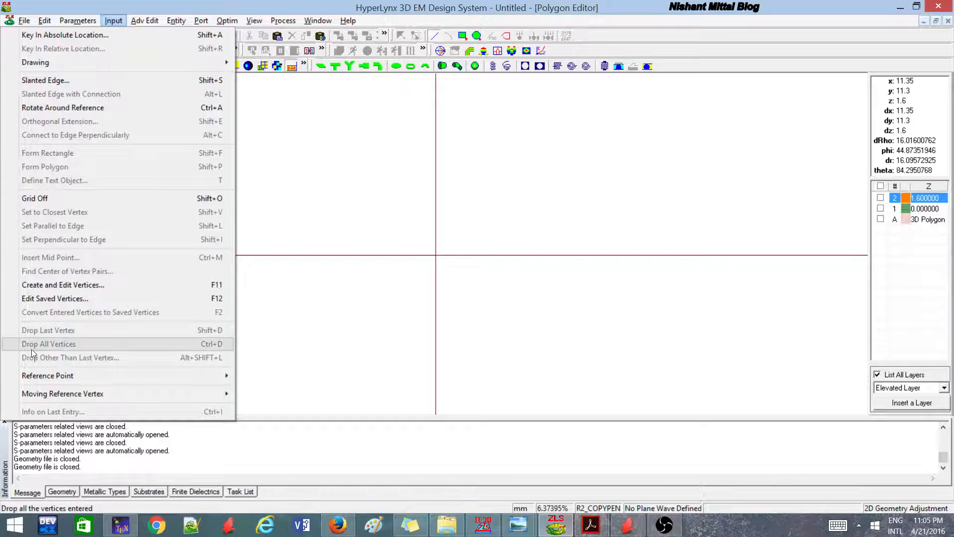
{"action": "mouse_move", "coordinate": [35, 62]}
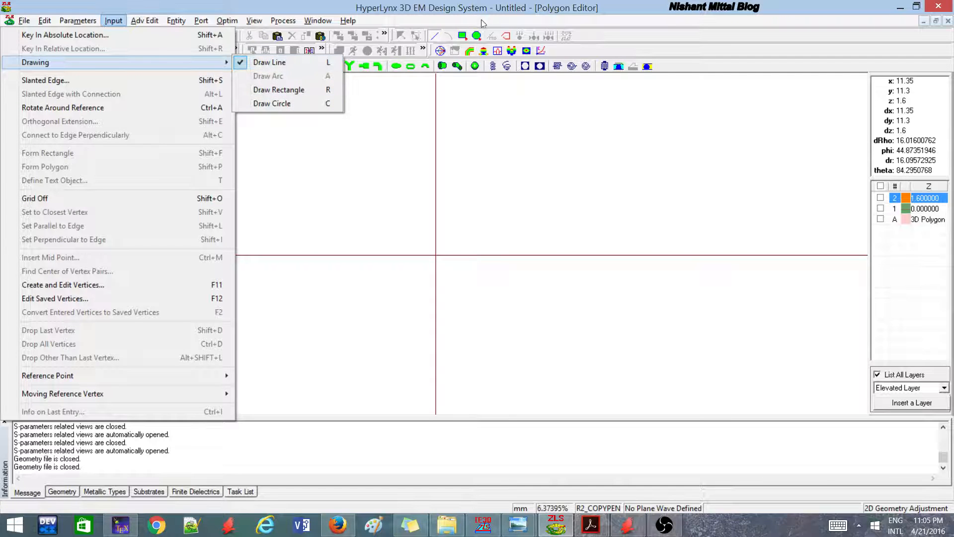
{"action": "left_click", "coordinate": [144, 19]}
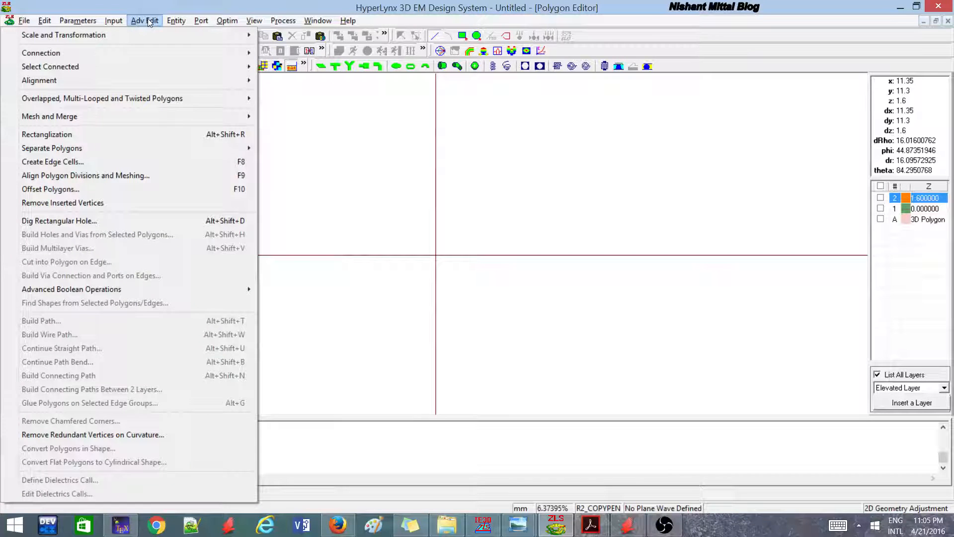
{"action": "mouse_move", "coordinate": [63, 35]}
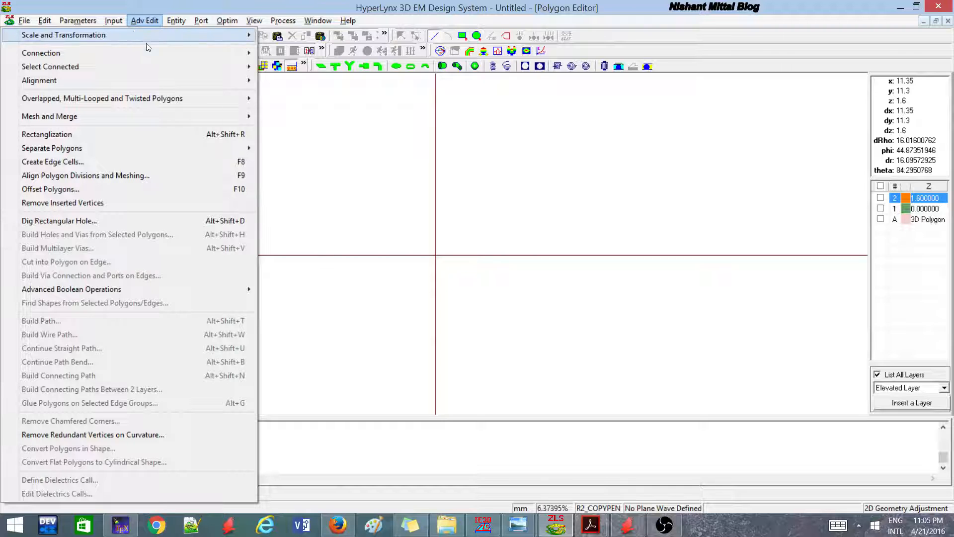
{"action": "mouse_move", "coordinate": [140, 148]}
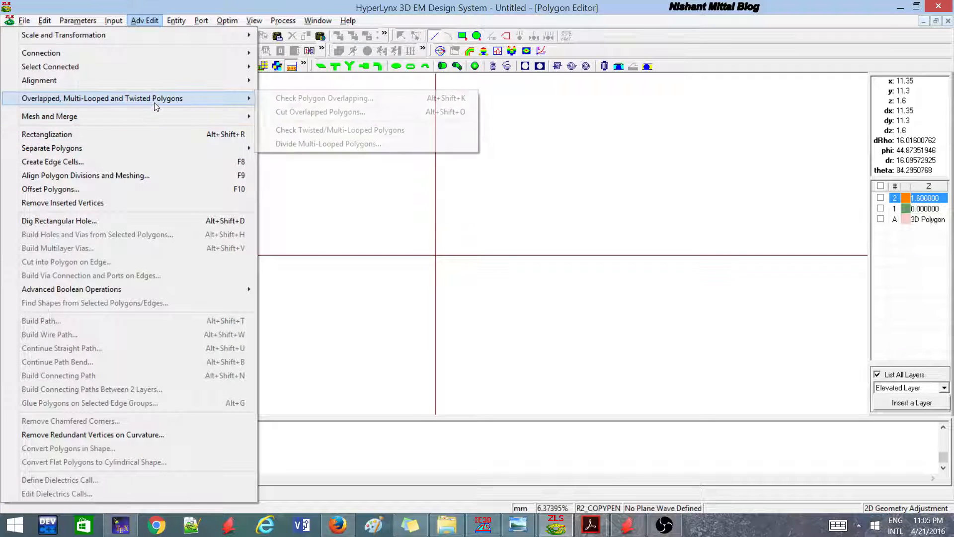
{"action": "mouse_move", "coordinate": [340, 129]}
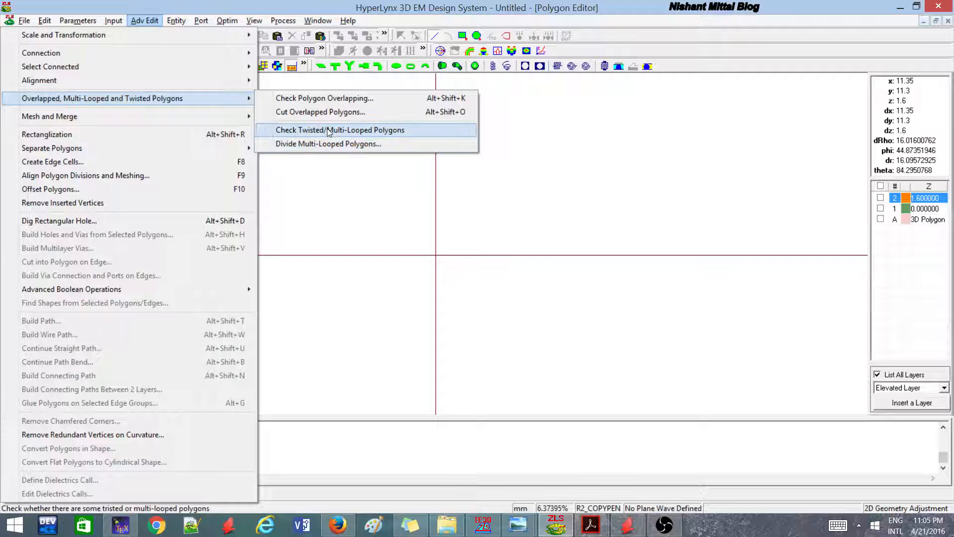
{"action": "mouse_move", "coordinate": [326, 122]}
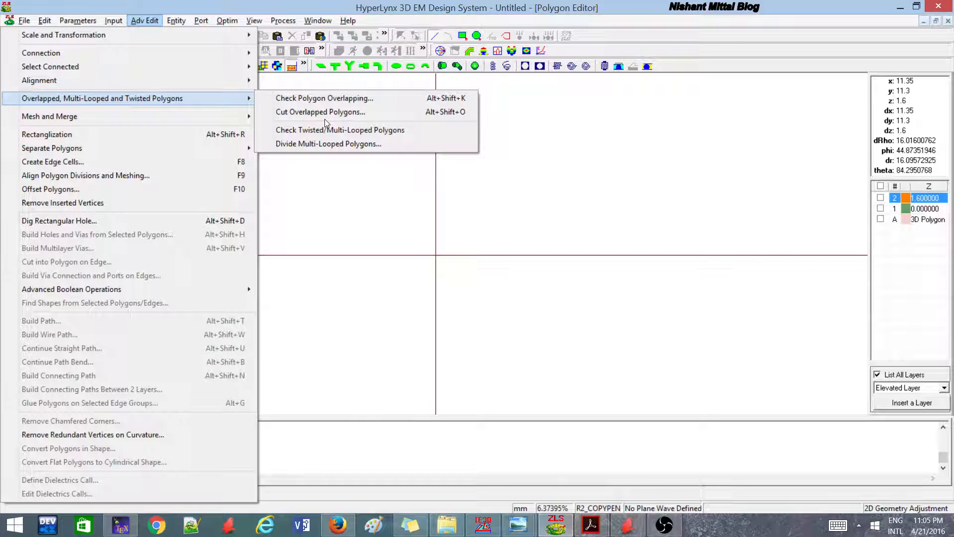
{"action": "mouse_move", "coordinate": [321, 111]}
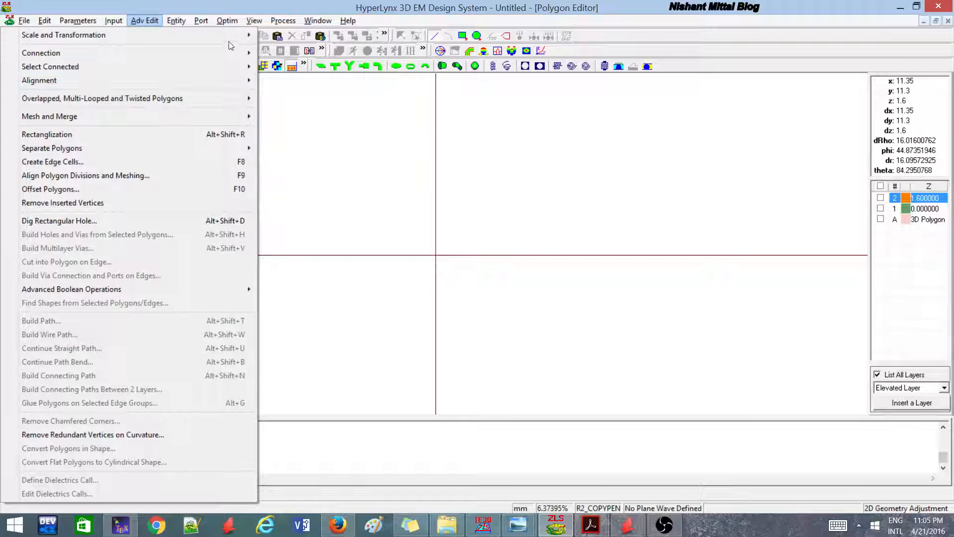
{"action": "mouse_move", "coordinate": [92, 388]}
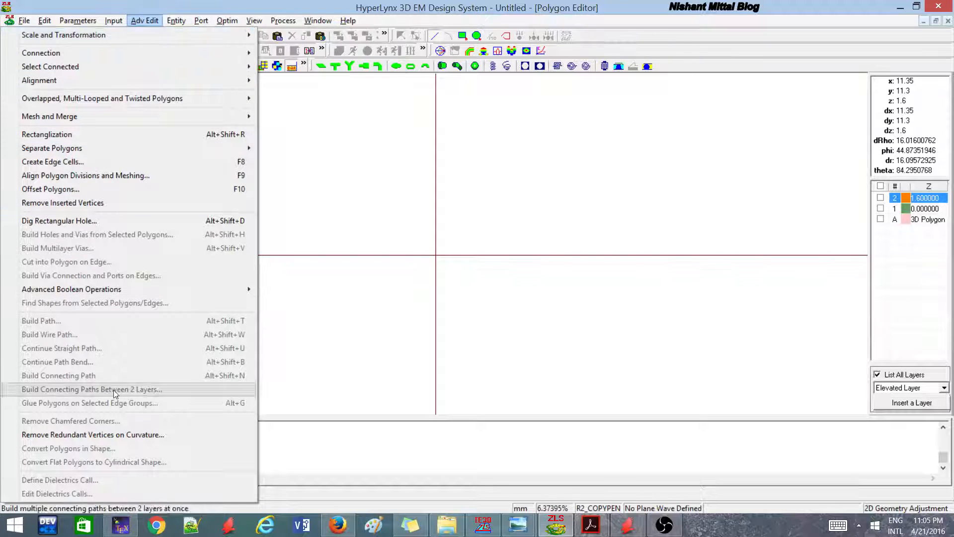
{"action": "left_click", "coordinate": [177, 20]}
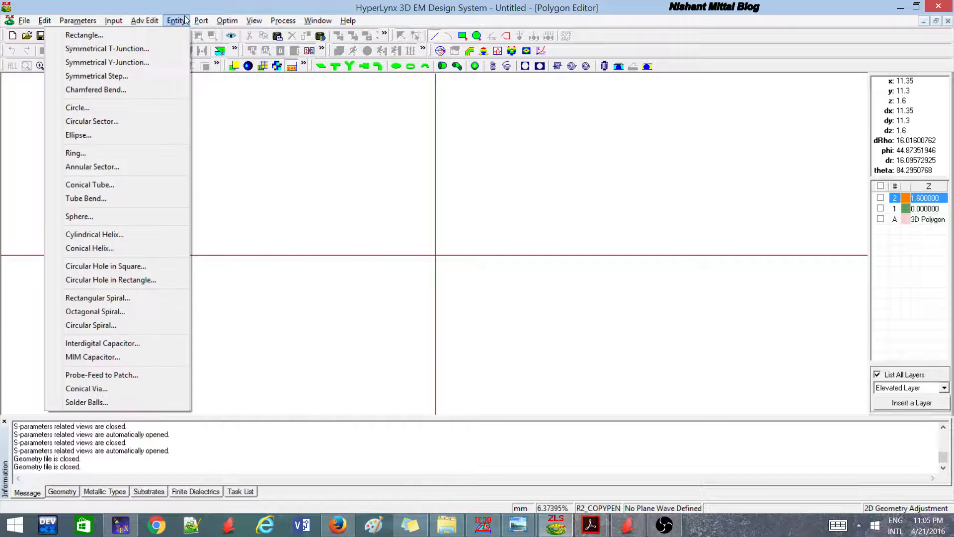
{"action": "mouse_move", "coordinate": [110, 279]}
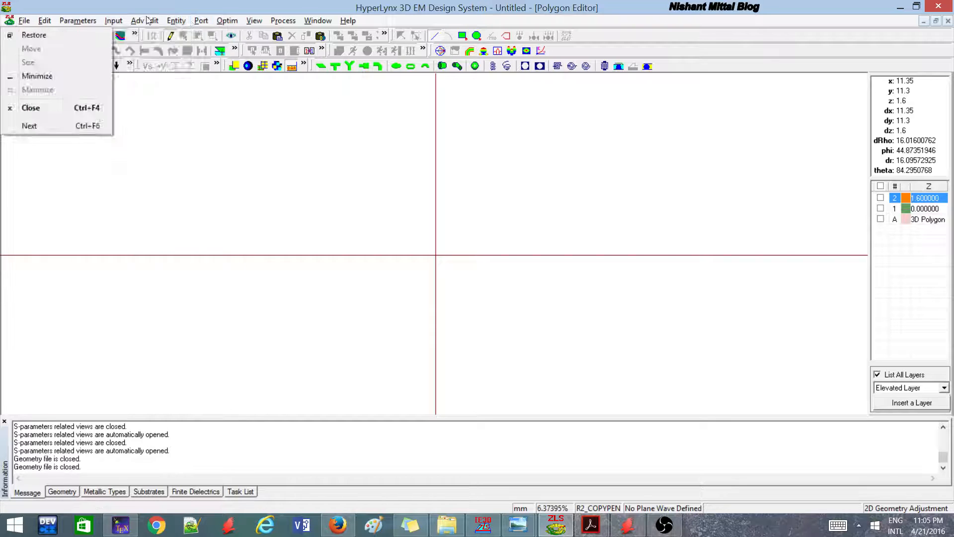
{"action": "left_click", "coordinate": [176, 20]}
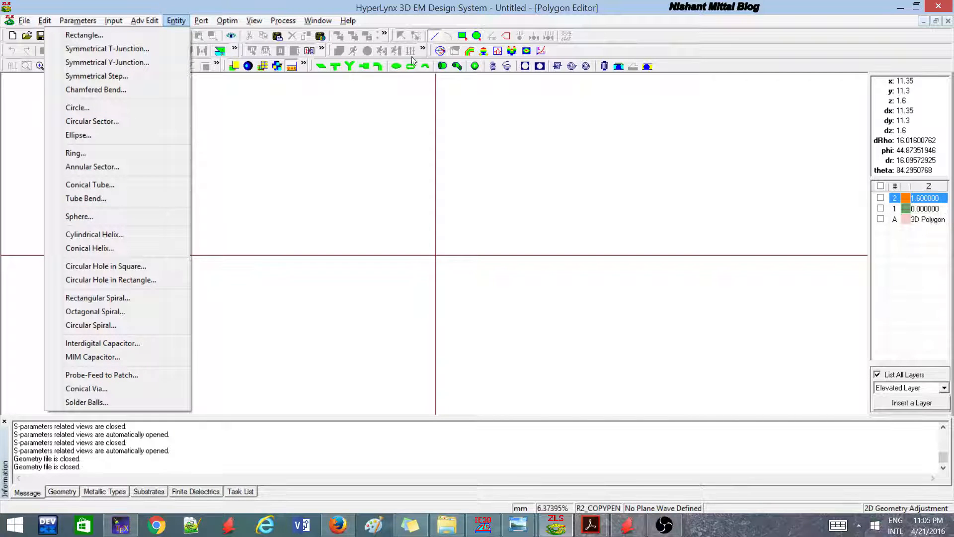
{"action": "left_click", "coordinate": [201, 20]}
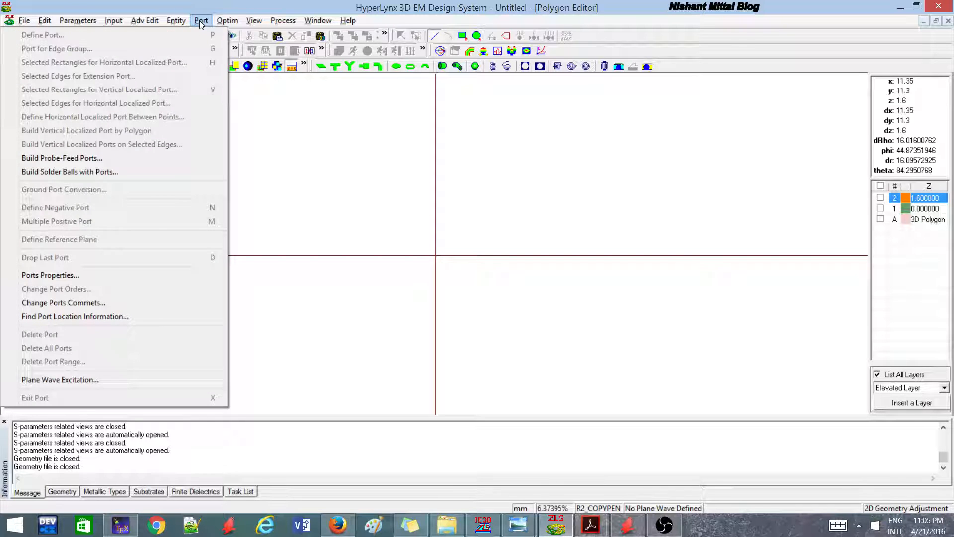
{"action": "left_click", "coordinate": [175, 20]}
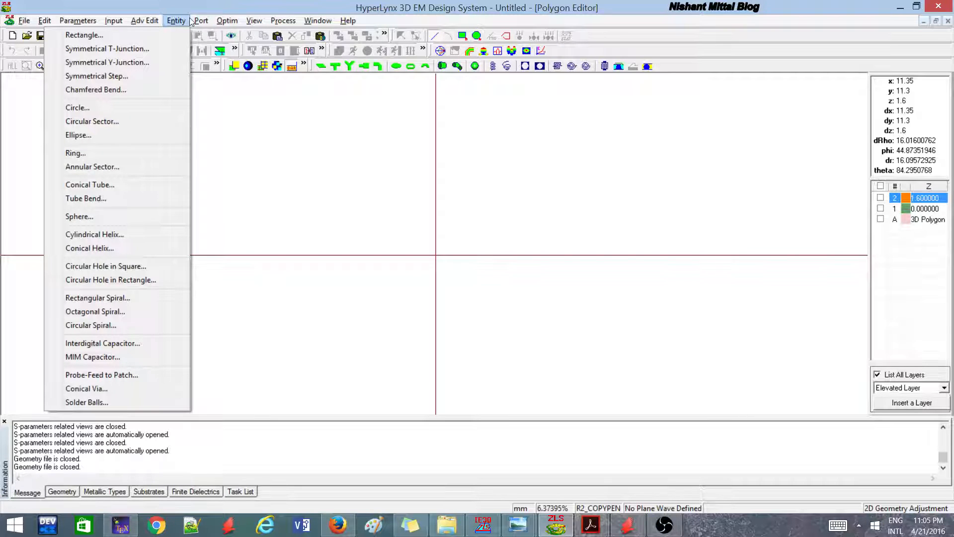
{"action": "mouse_move", "coordinate": [96, 312]}
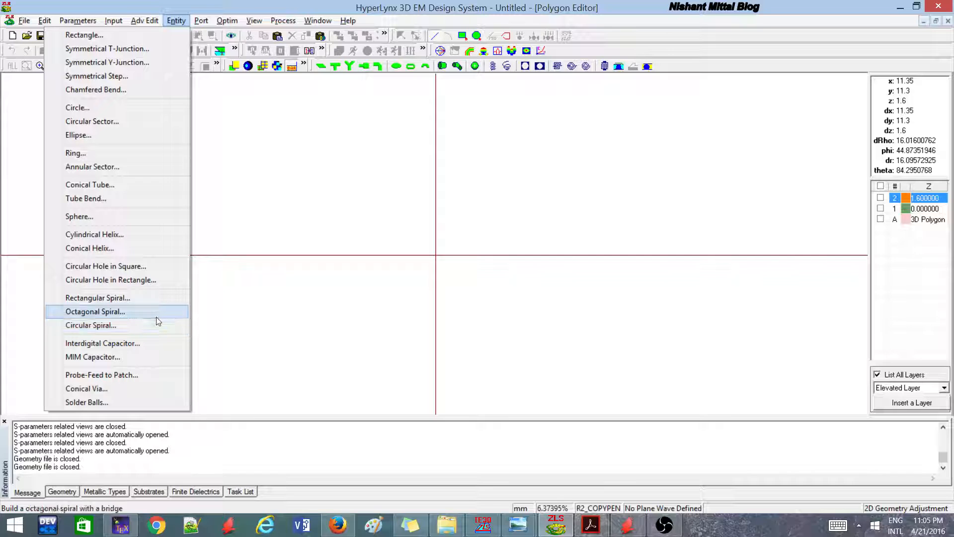
{"action": "left_click", "coordinate": [201, 20]}
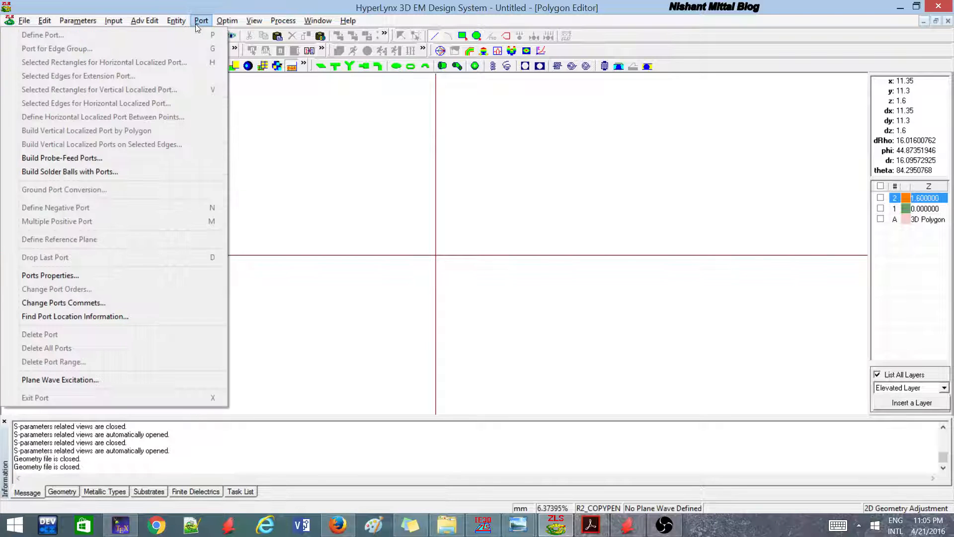
{"action": "left_click", "coordinate": [176, 20]}
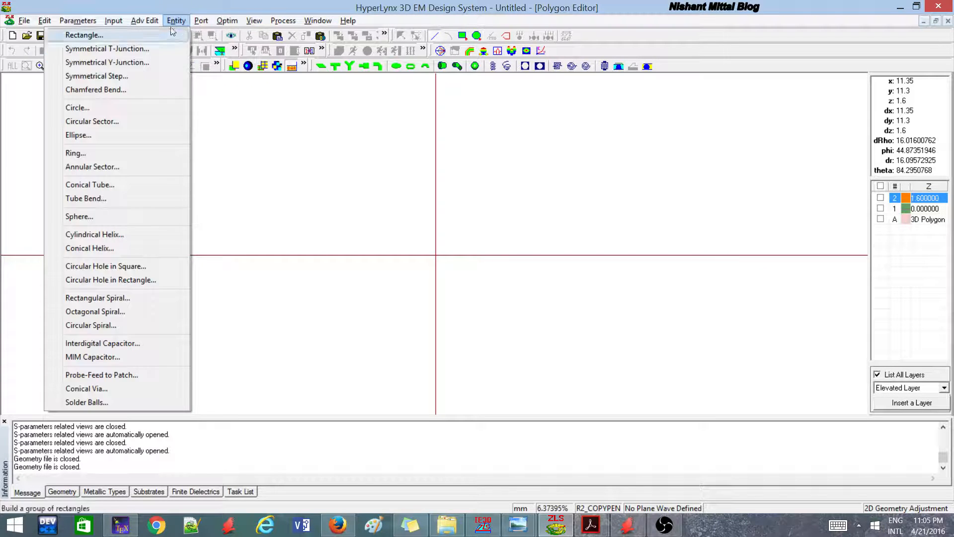
{"action": "left_click", "coordinate": [201, 20]}
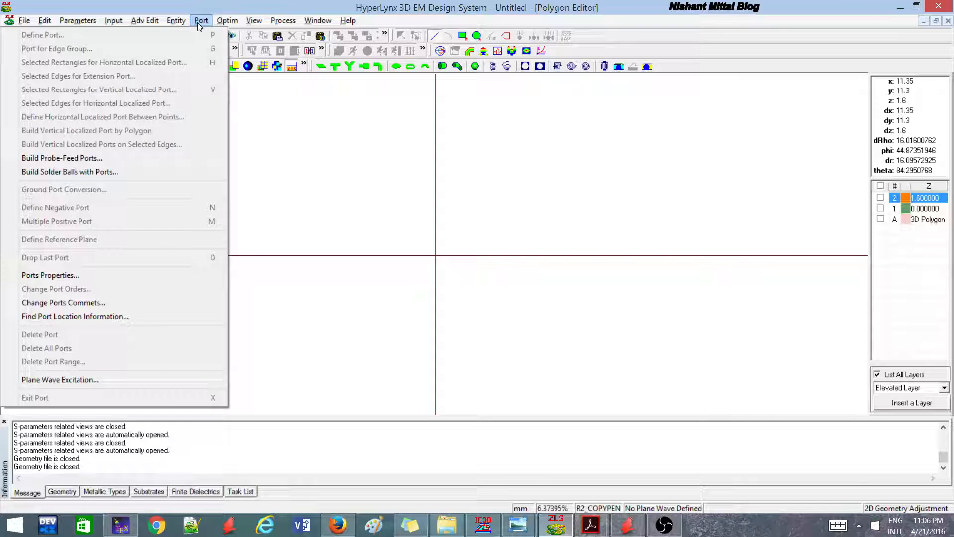
{"action": "mouse_move", "coordinate": [43, 35]}
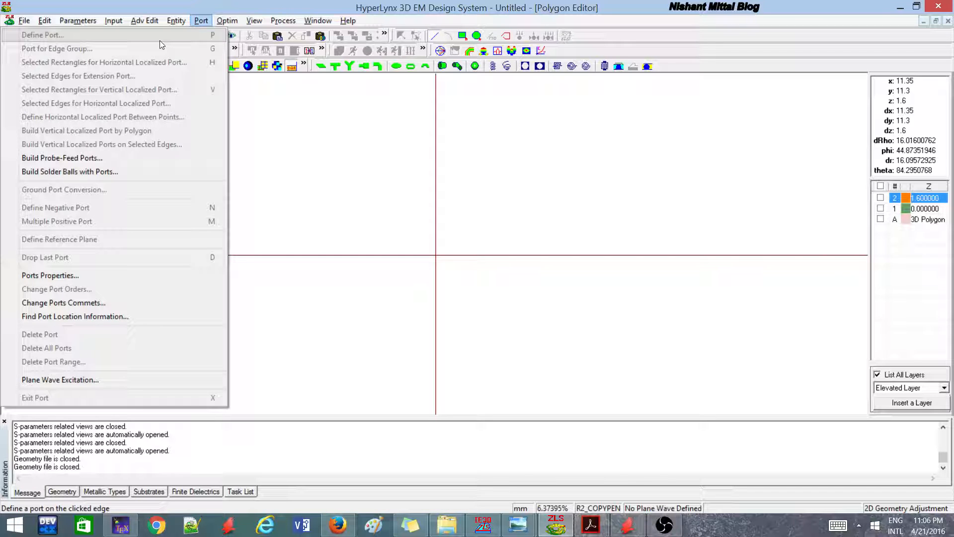
{"action": "mouse_move", "coordinate": [58, 49]}
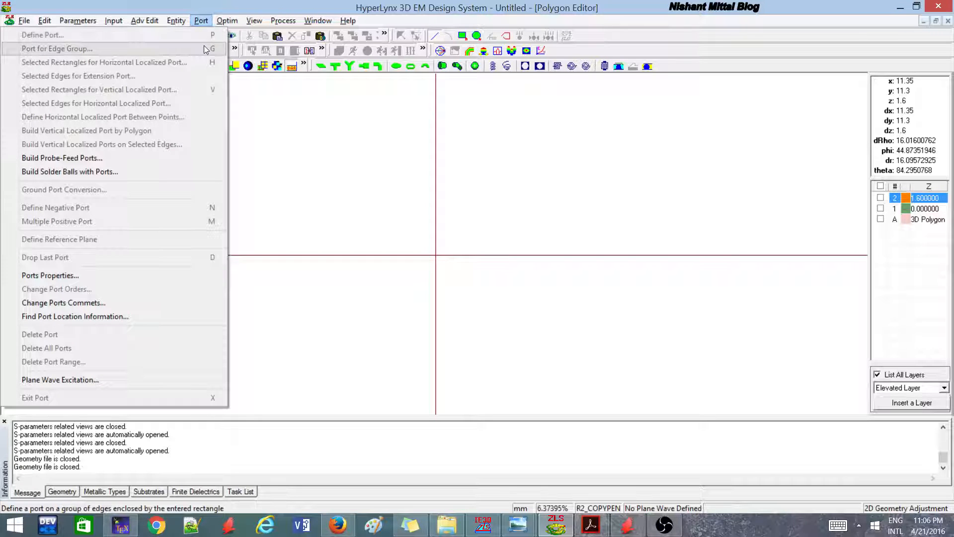
{"action": "left_click", "coordinate": [227, 20]}
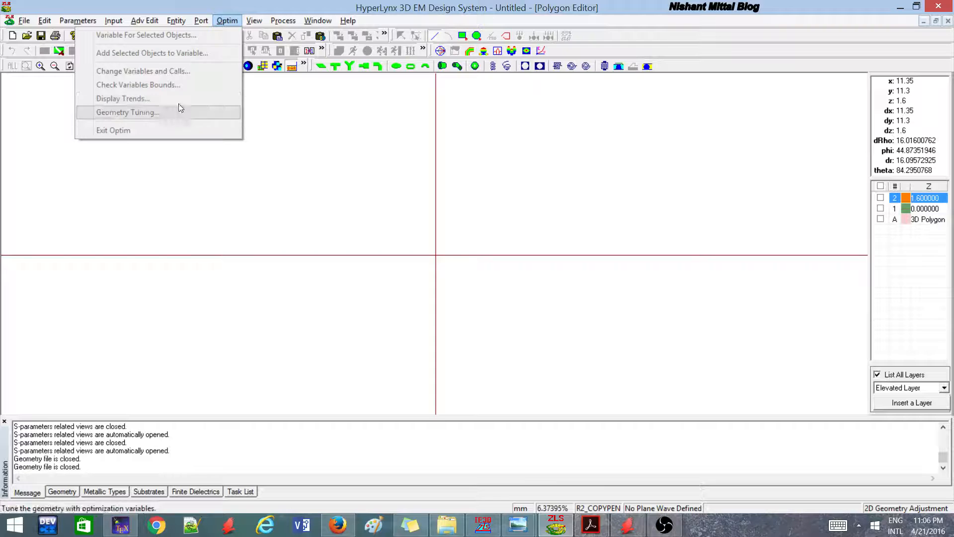
Browse the View, Optim, Process and Help menus, leaving the blank two-axis canvas.
{"action": "left_click", "coordinate": [254, 20]}
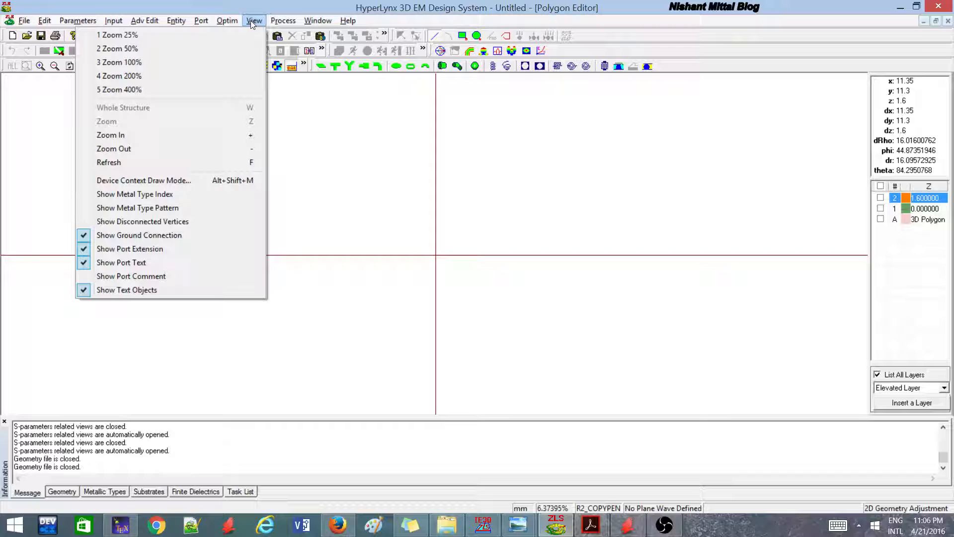
{"action": "left_click", "coordinate": [226, 20]}
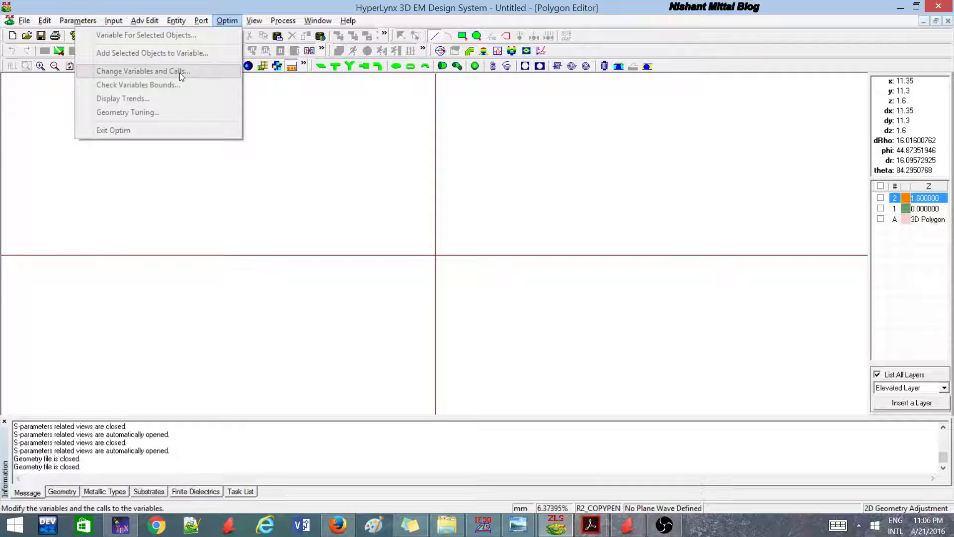
{"action": "left_click", "coordinate": [253, 20]}
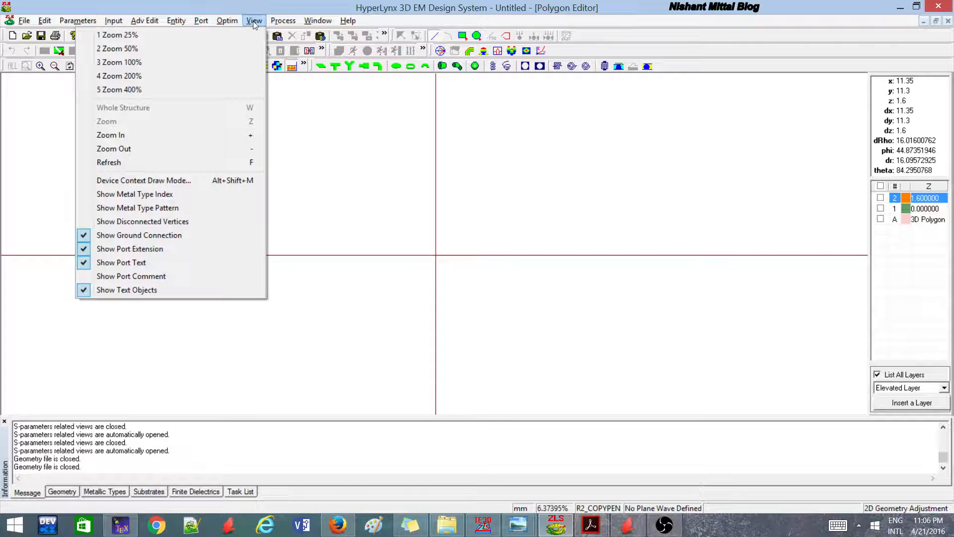
{"action": "left_click", "coordinate": [283, 20]}
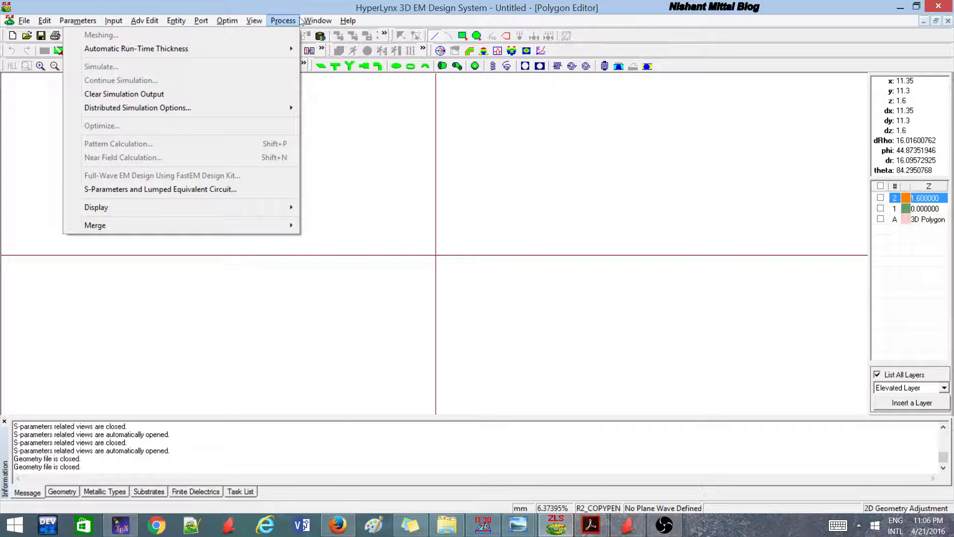
{"action": "left_click", "coordinate": [348, 19]}
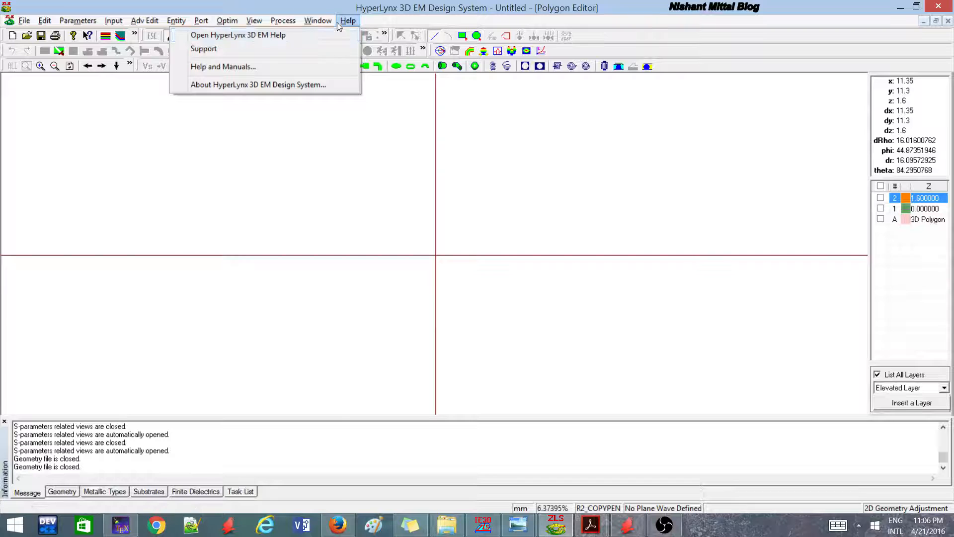
{"action": "left_click", "coordinate": [283, 20]}
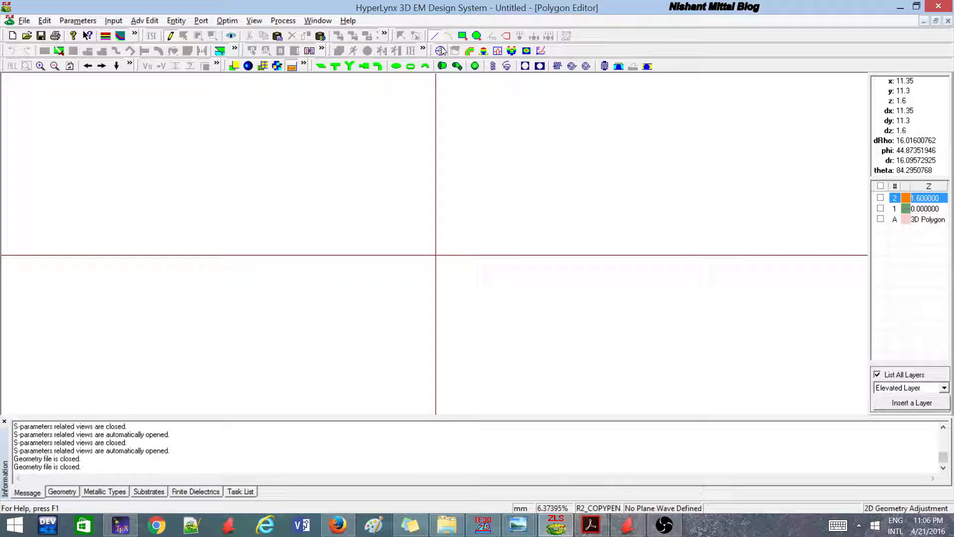
{"action": "mouse_move", "coordinate": [442, 51]}
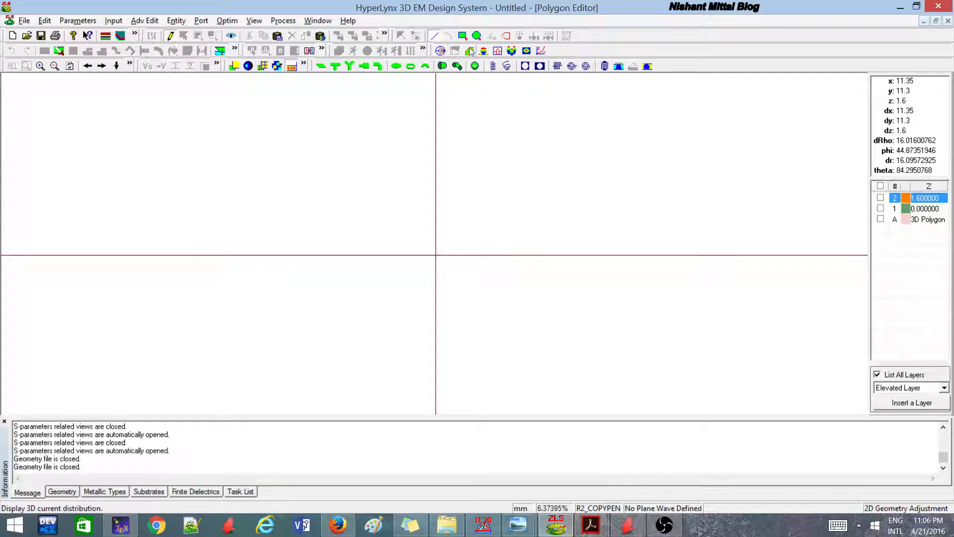
{"action": "mouse_move", "coordinate": [484, 51]}
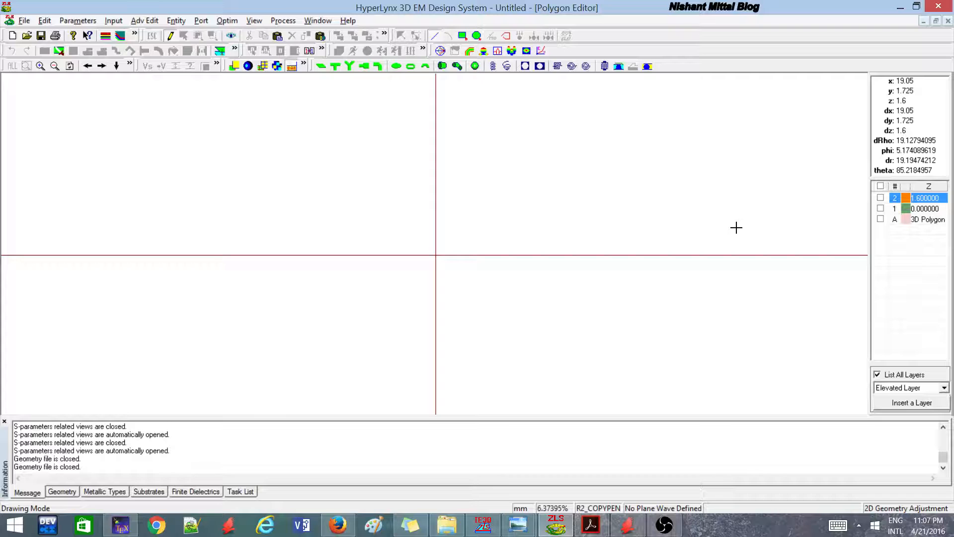
{"action": "mouse_move", "coordinate": [635, 414]}
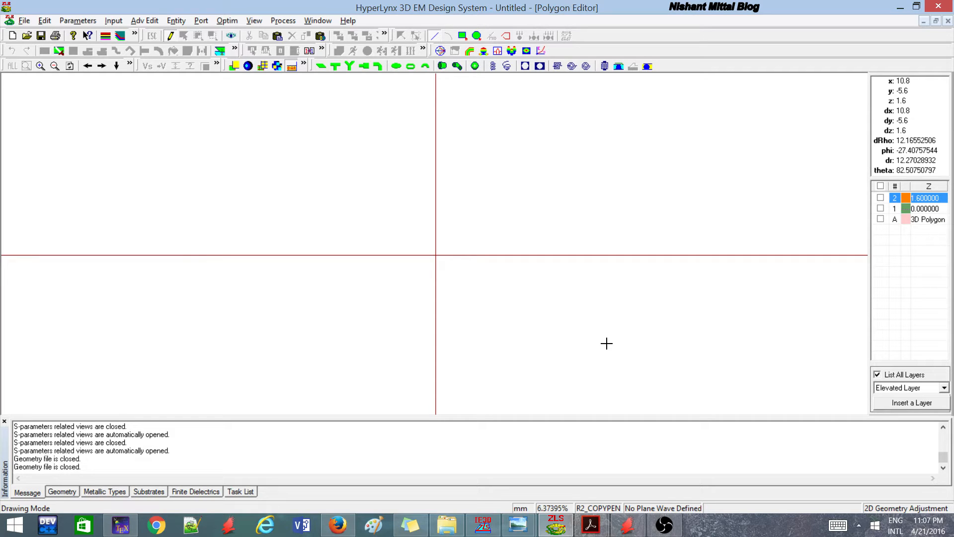
{"action": "mouse_move", "coordinate": [604, 367]}
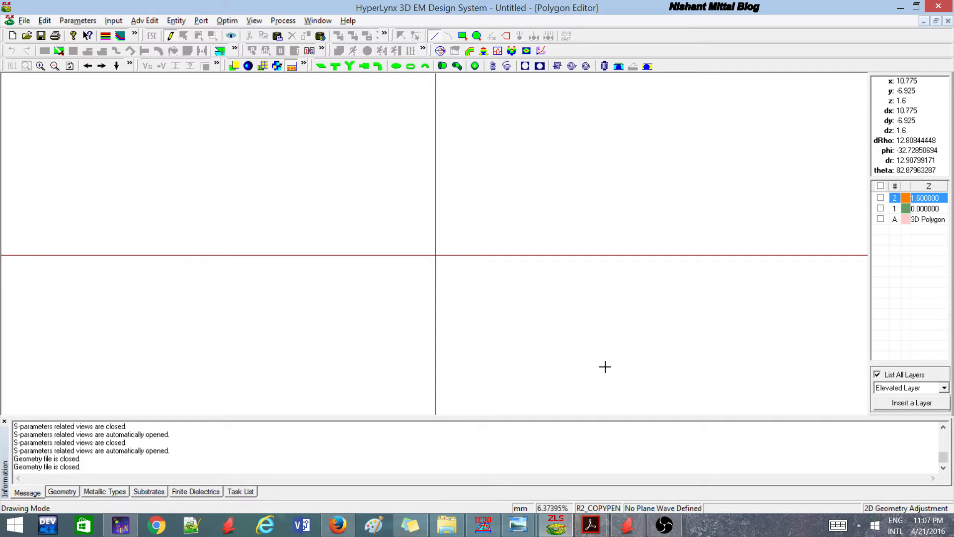